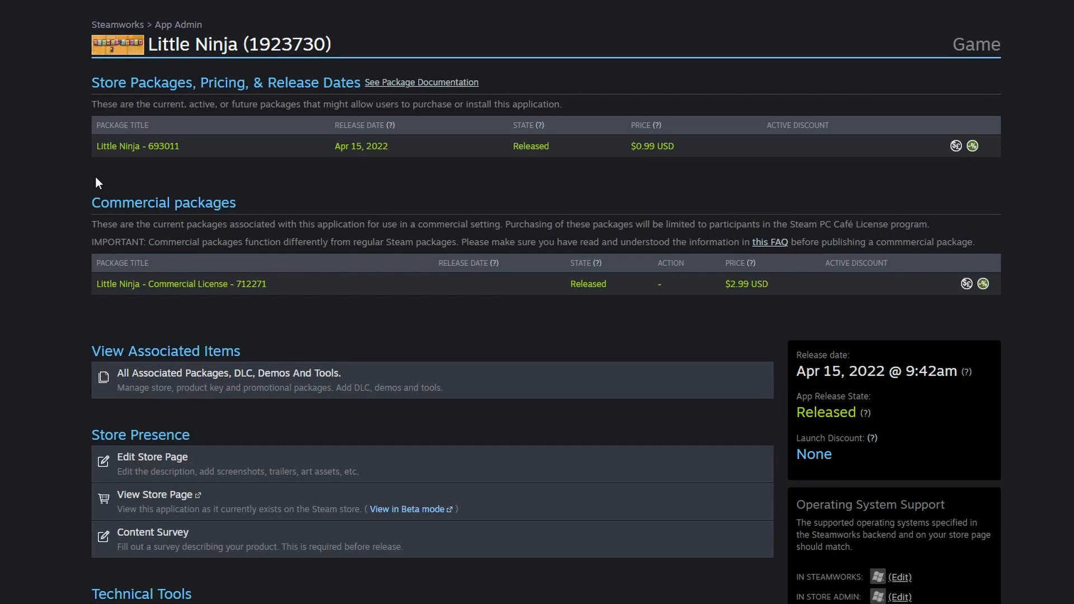
- Reach Little Ninja's Achievement Configuration page from the Steamworks App Admin page
scroll("down", 3)
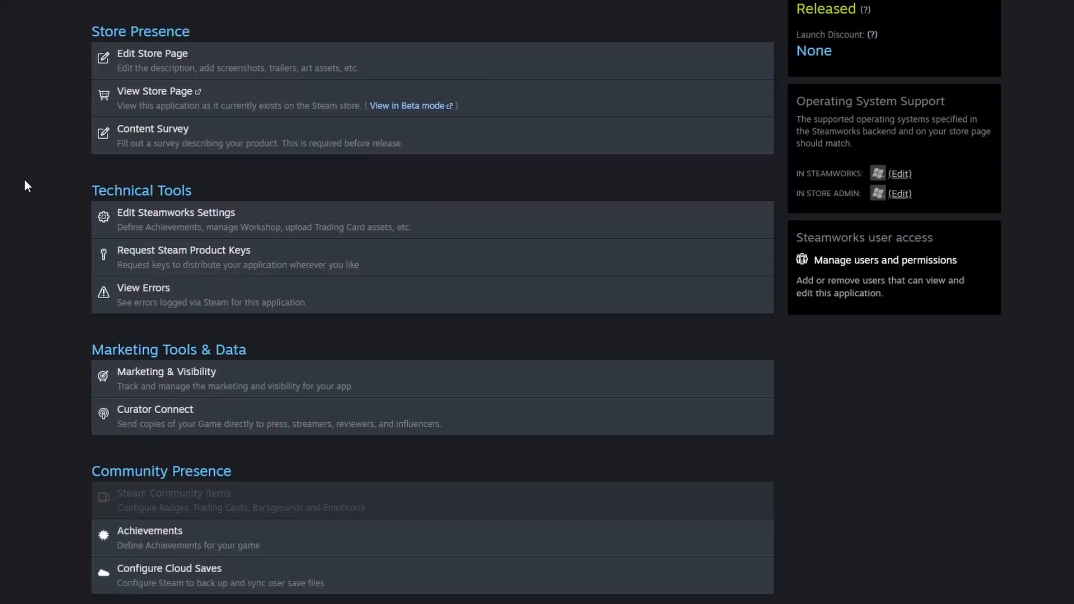
scroll("down", 3)
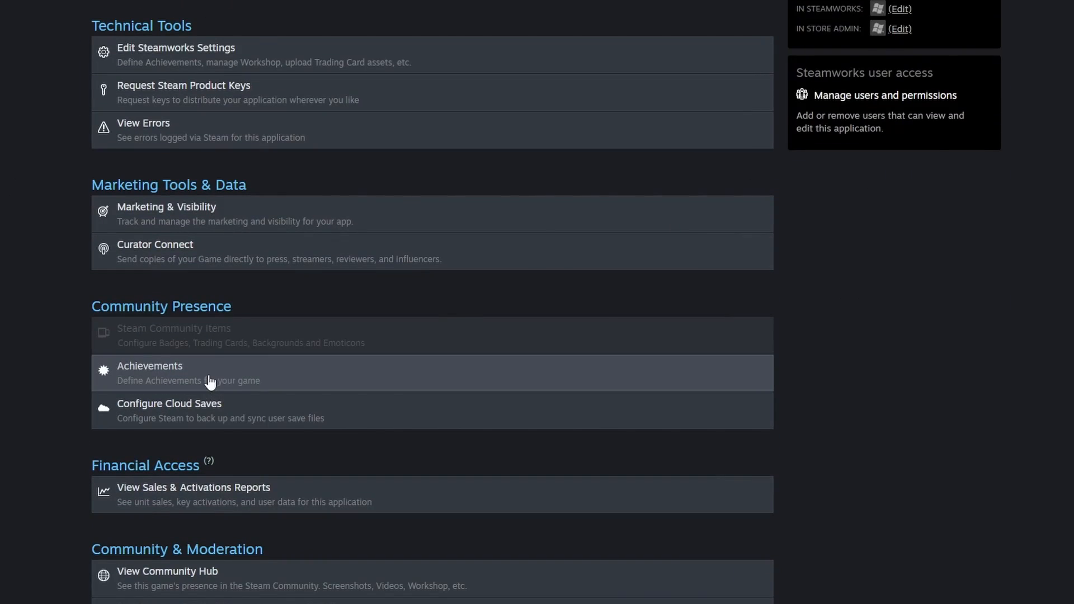
left_click(149, 366)
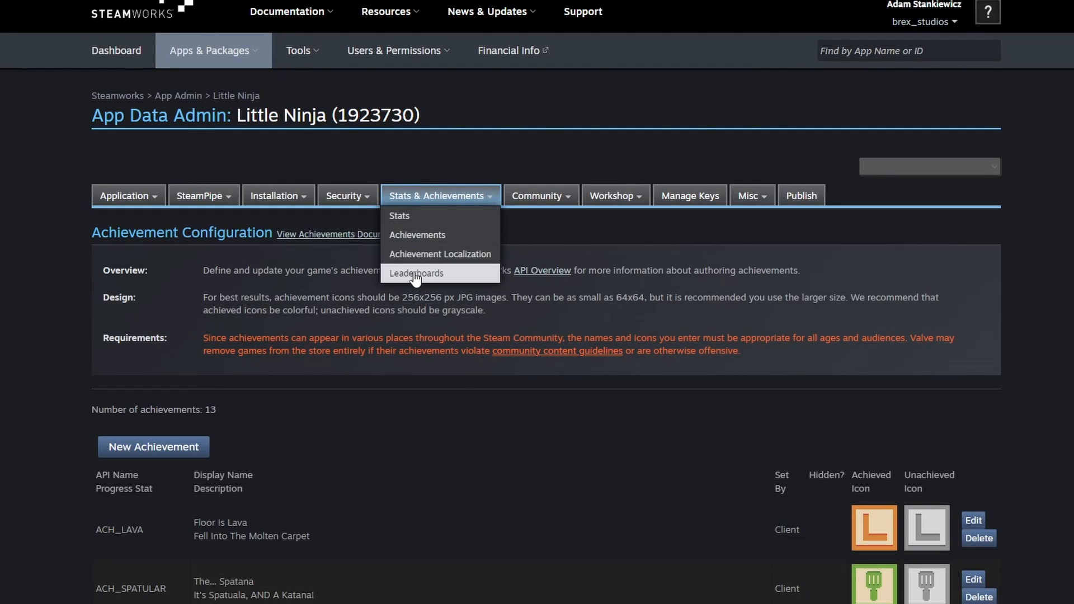
- Define a leaderboard named Highscore, community name 'The Highest', sorted Descending
left_click(415, 273)
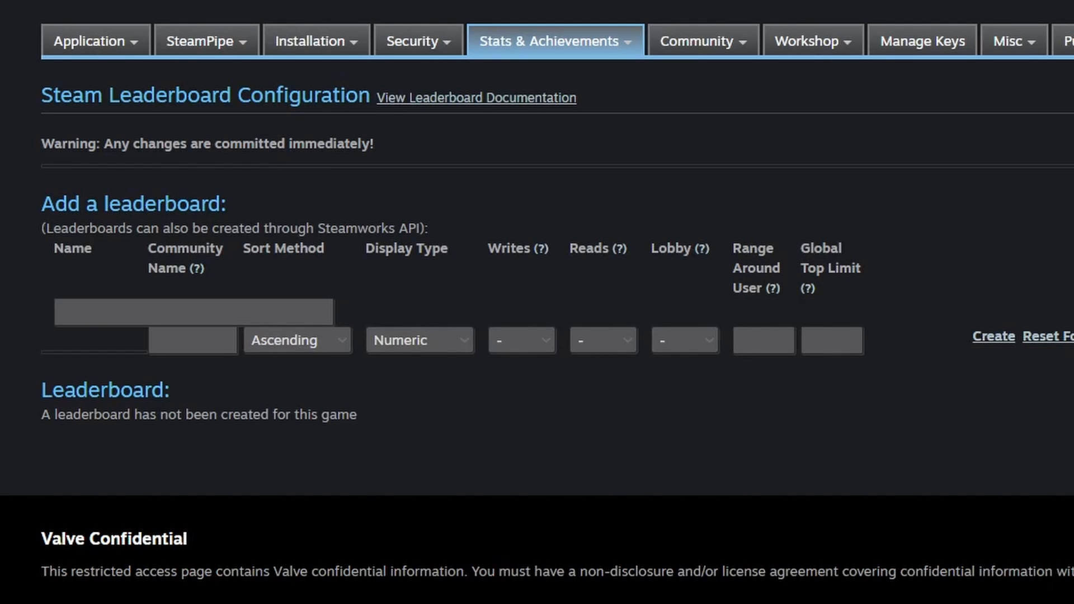
left_click(191, 312)
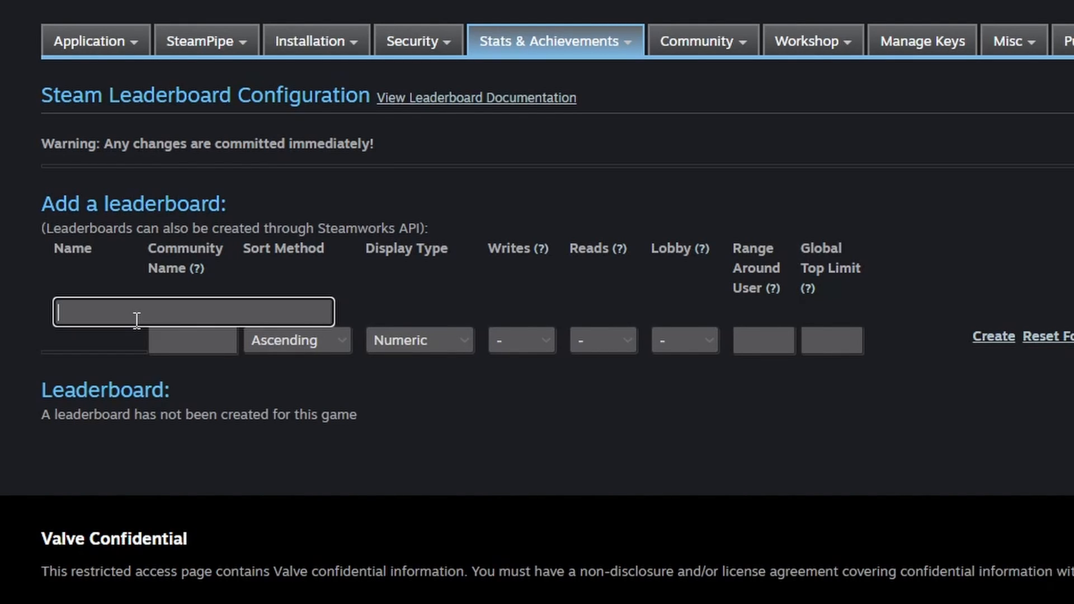
type("Highscore")
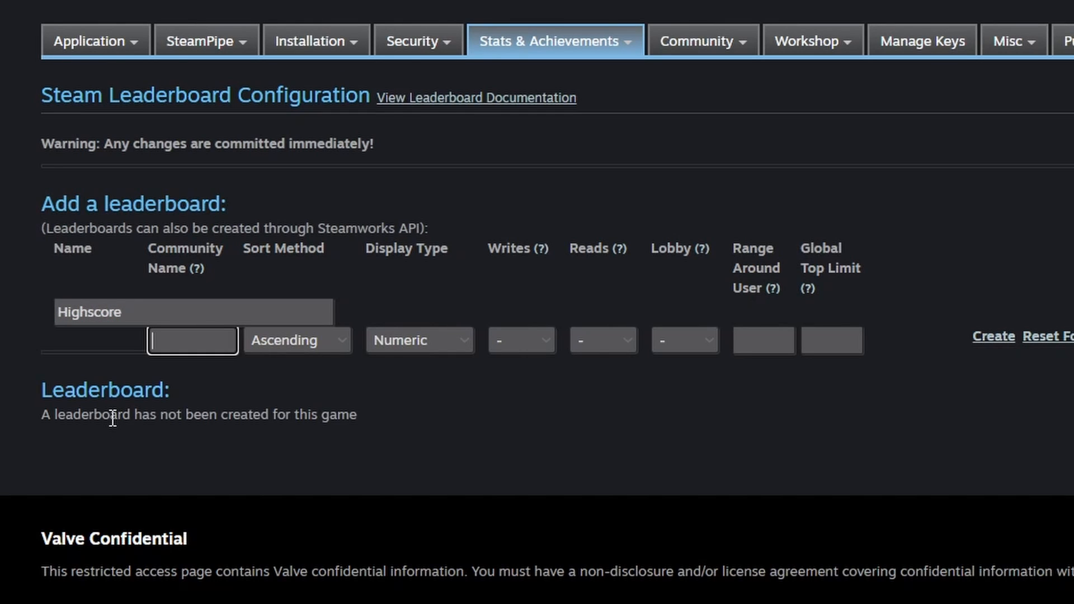
type("The Highest")
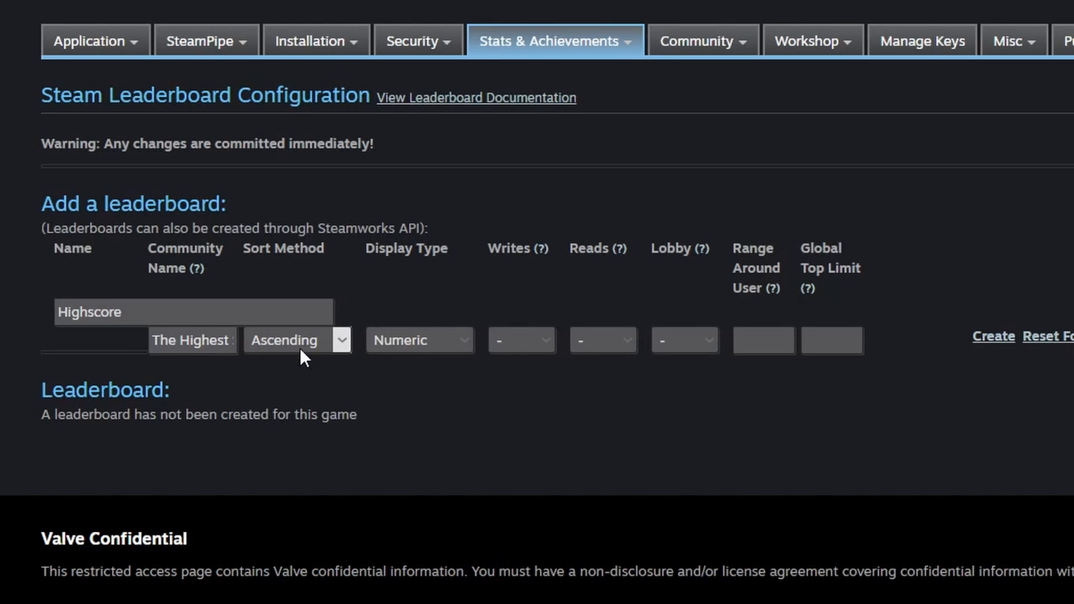
left_click(295, 340)
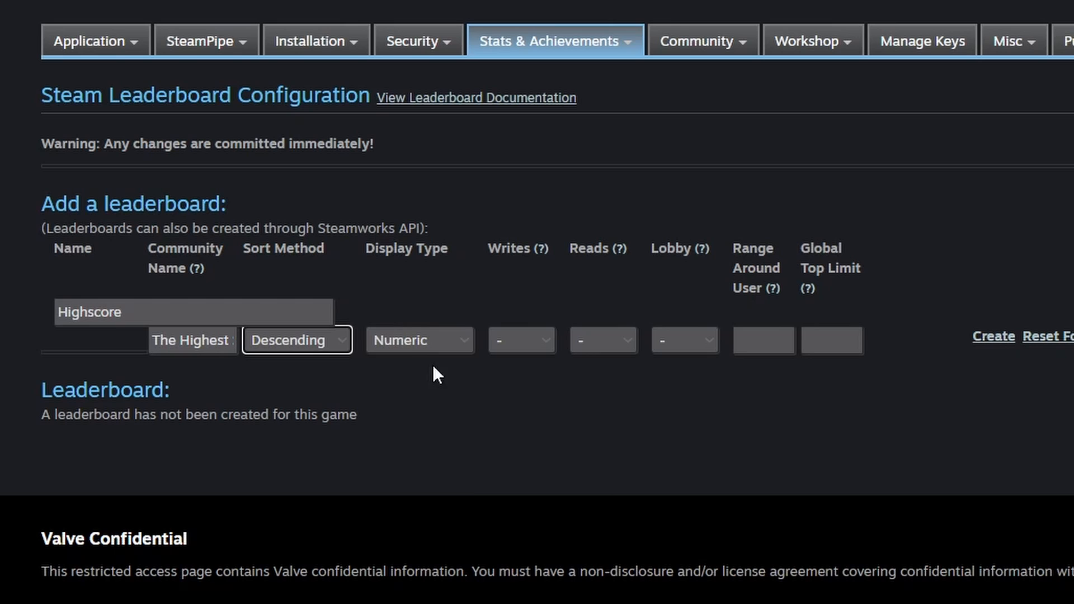
mouse_move(783, 478)
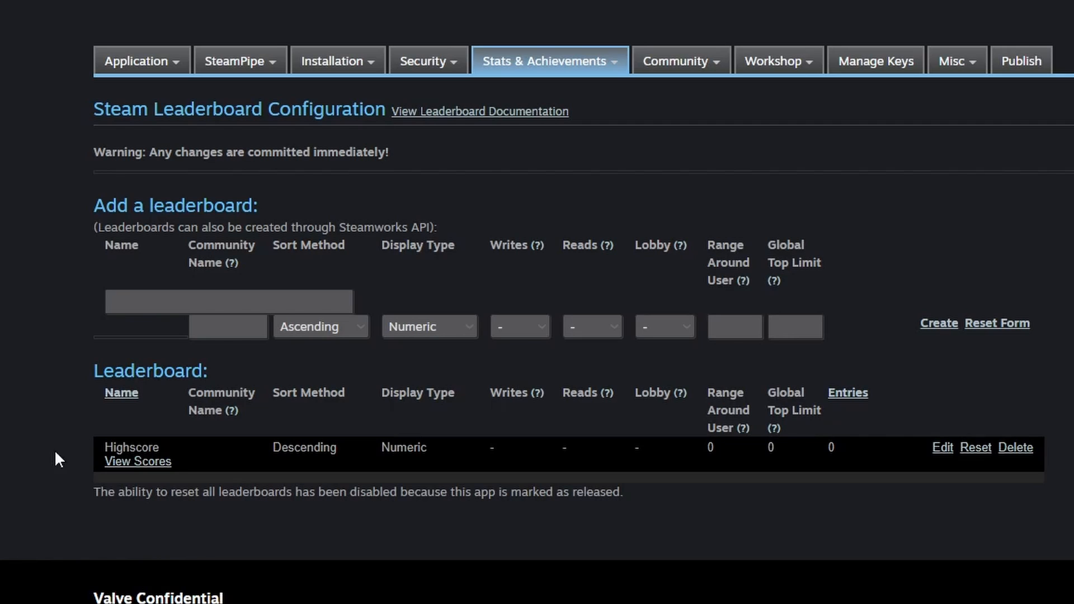
- Create the leaderboard and view its still-empty score list
left_click(138, 461)
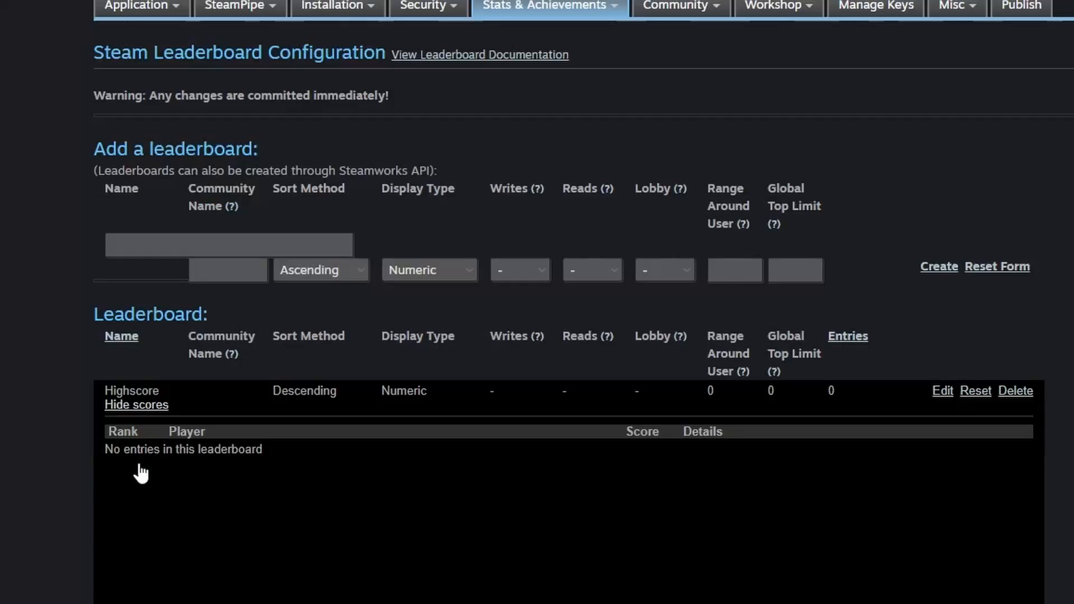
left_click(759, 591)
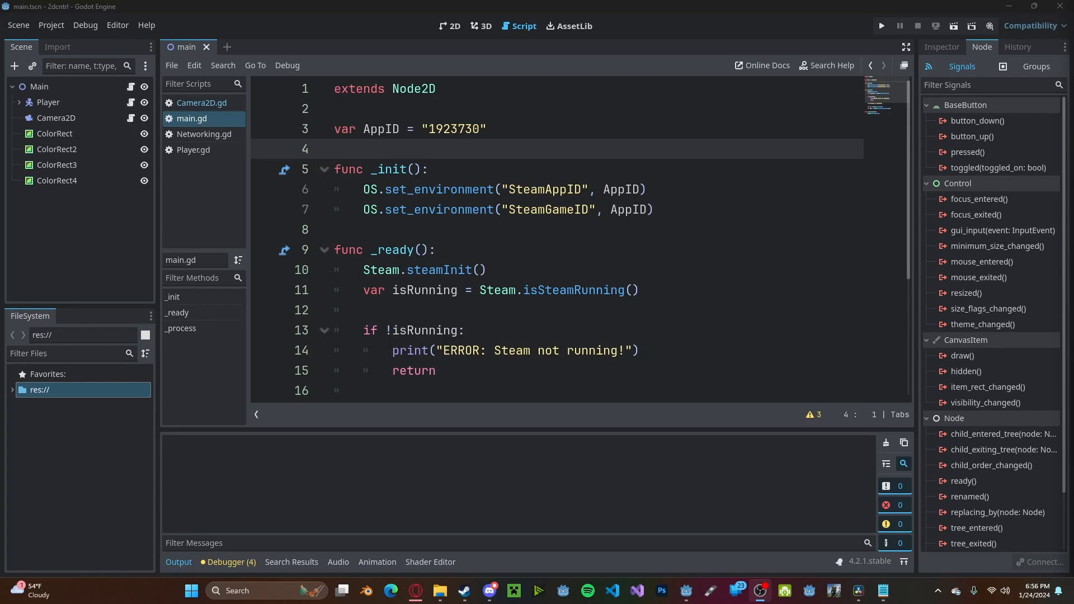
- Declare 'var handle: int' below the AppID variable in main.gd
left_click(482, 149)
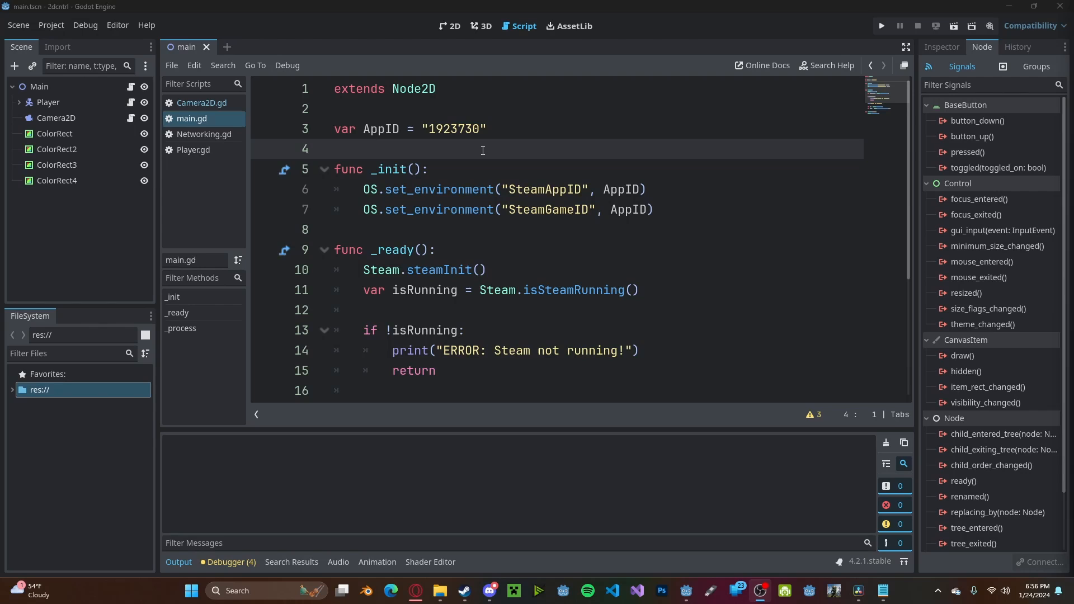
type("var")
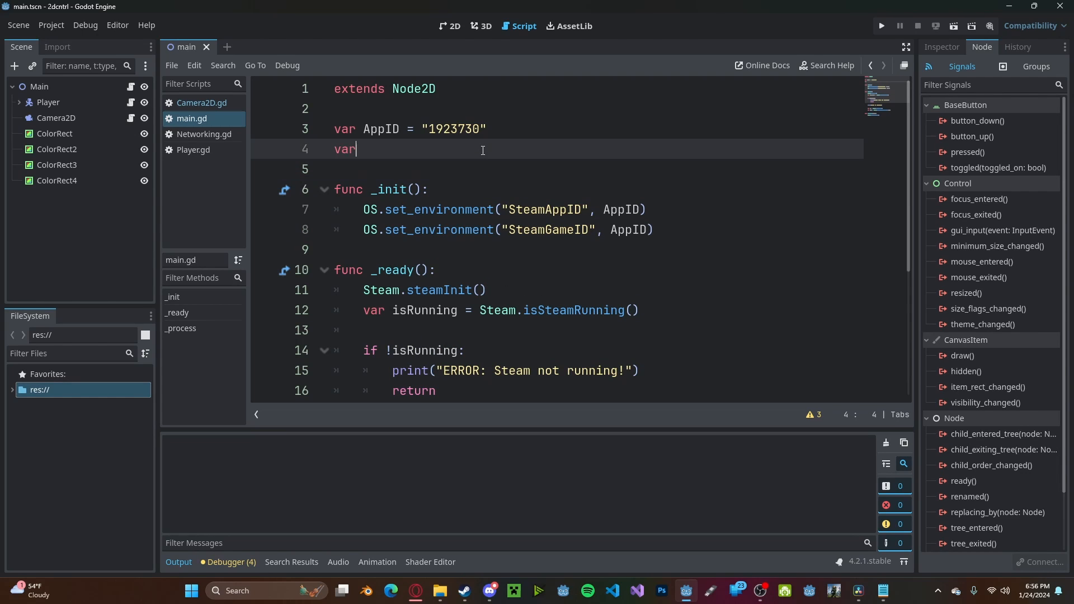
type("handle:")
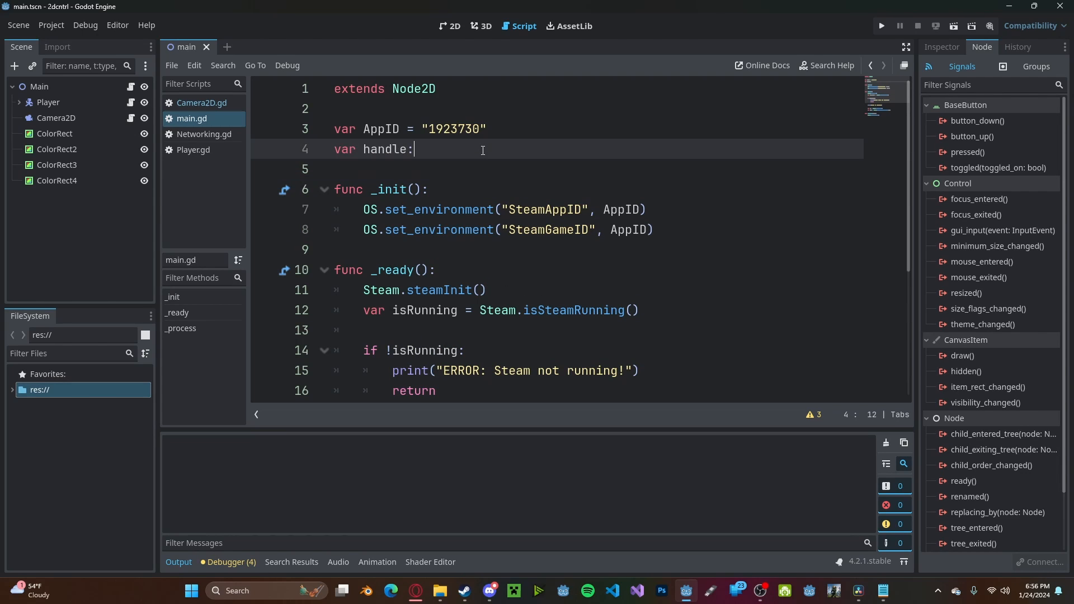
type("int")
type("St")
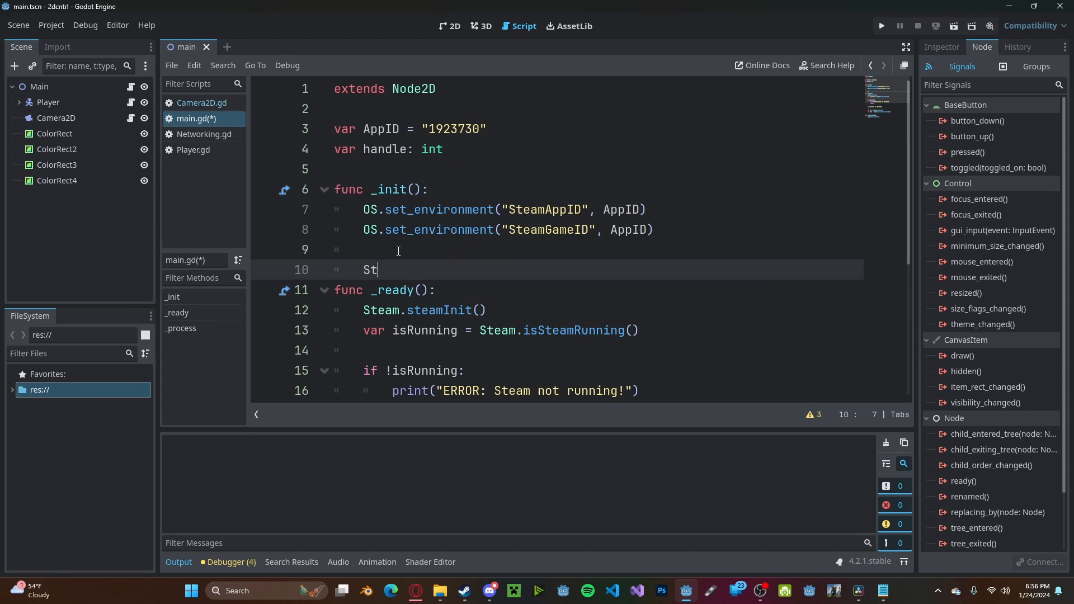
- Connect Steam.leaderboard_find_result to leaderboard_result inside _init
type("eam.leaderboard_find_result")
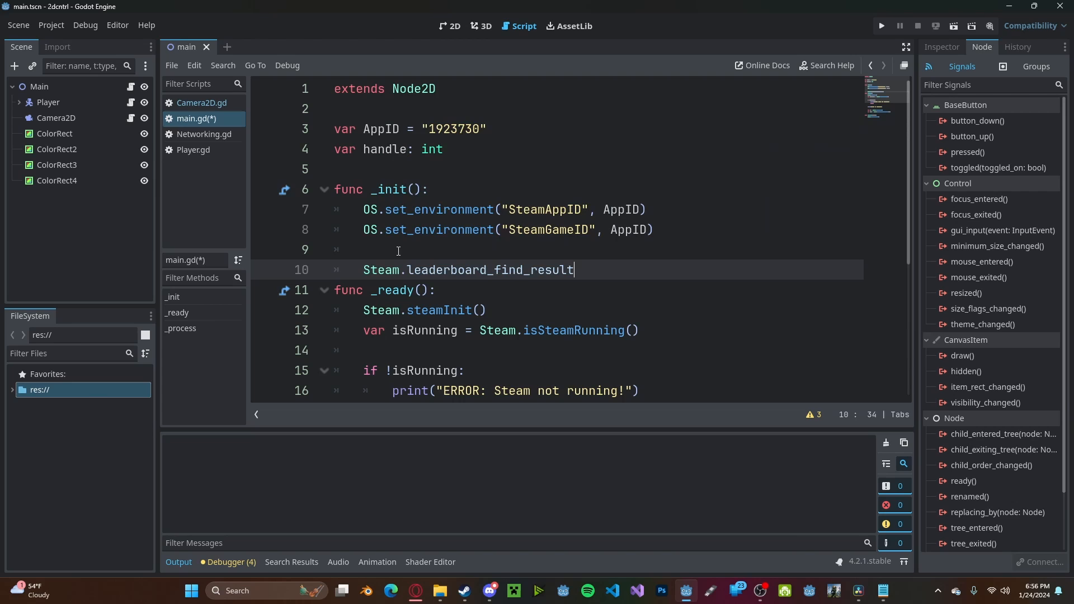
type(".")
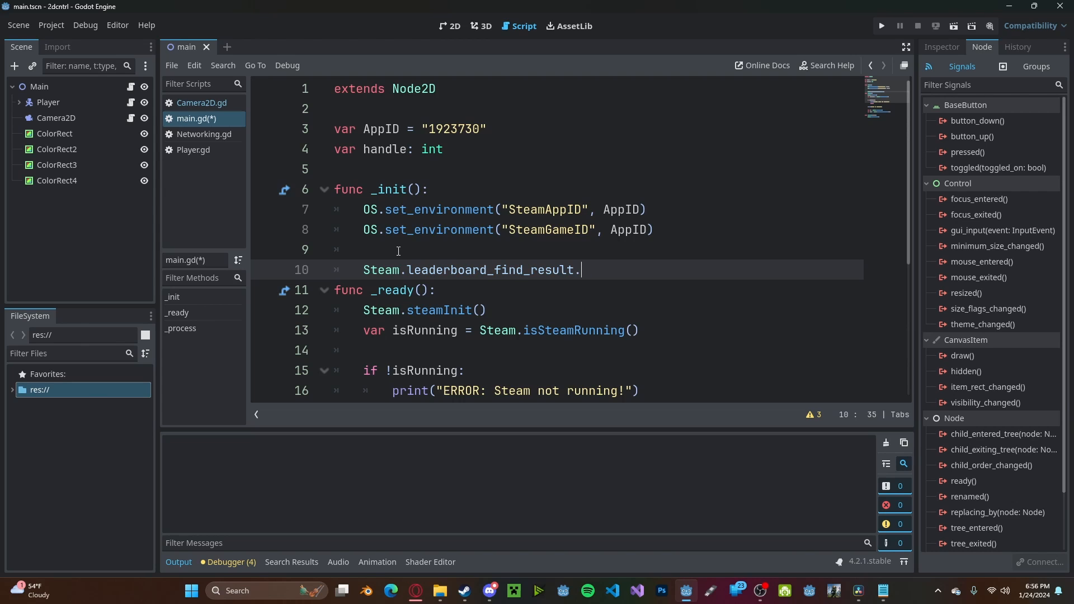
type("connect()")
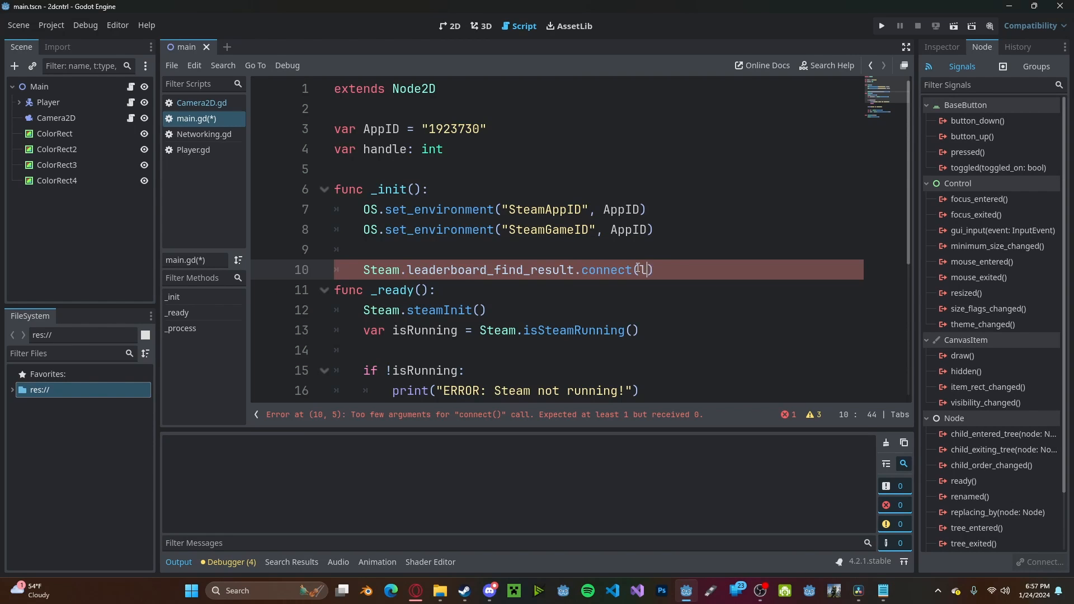
type("leaderboard_result")
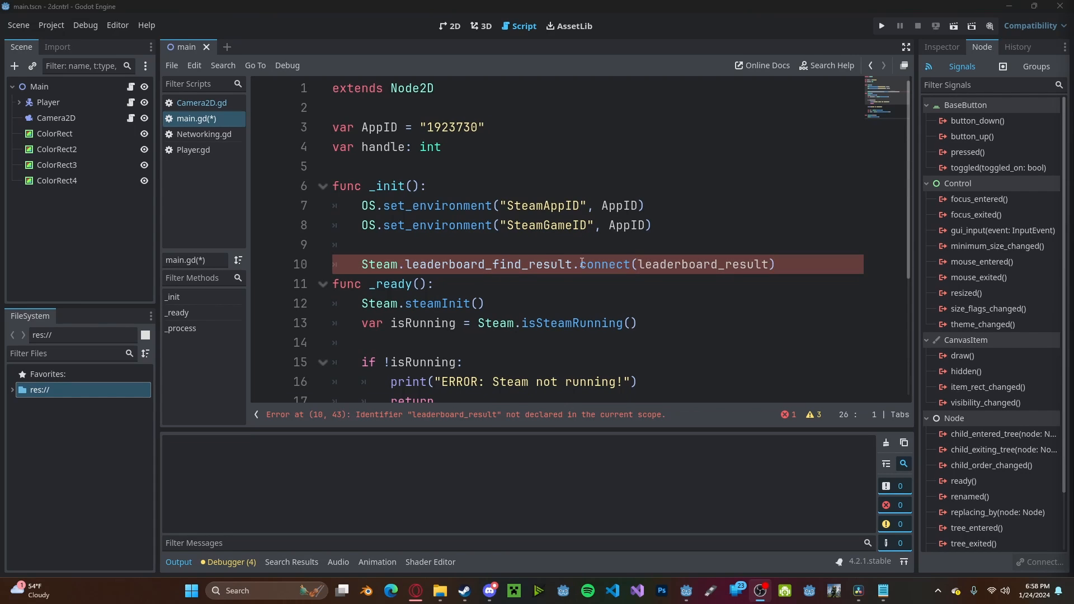
double_click(703, 265)
type("f")
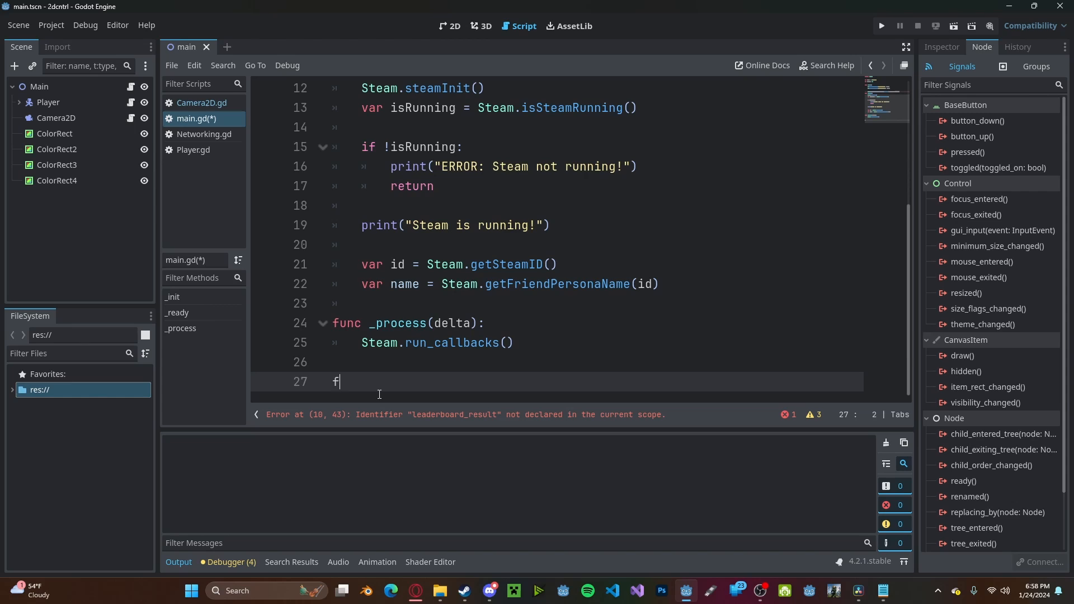
- Write func leaderboard_result(handle, found) storing boardHandle and printing found / not found messages
type("unc leaderboard_result")
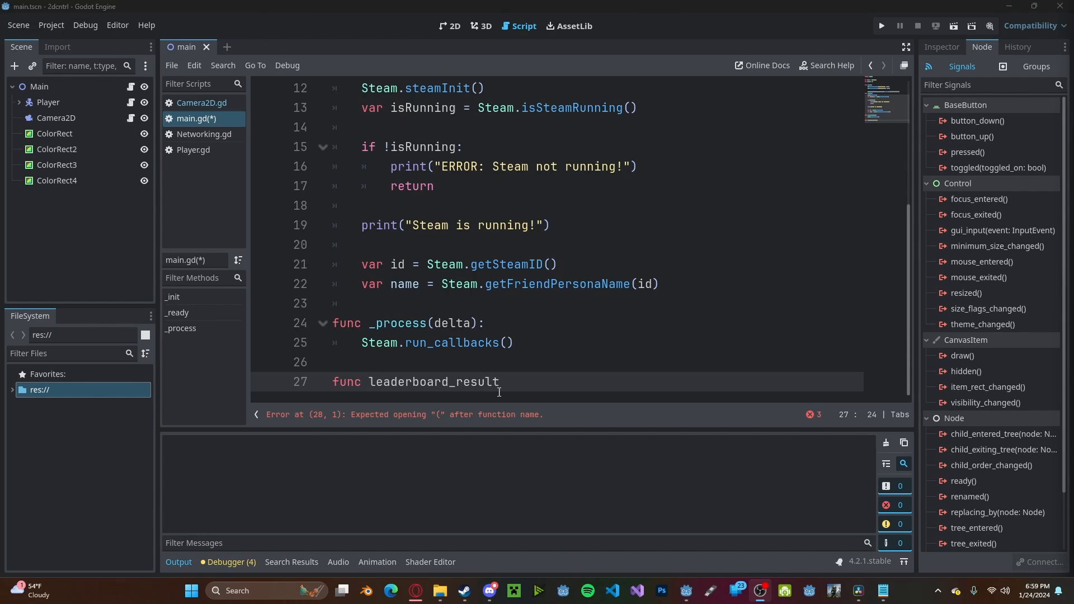
type("(han")
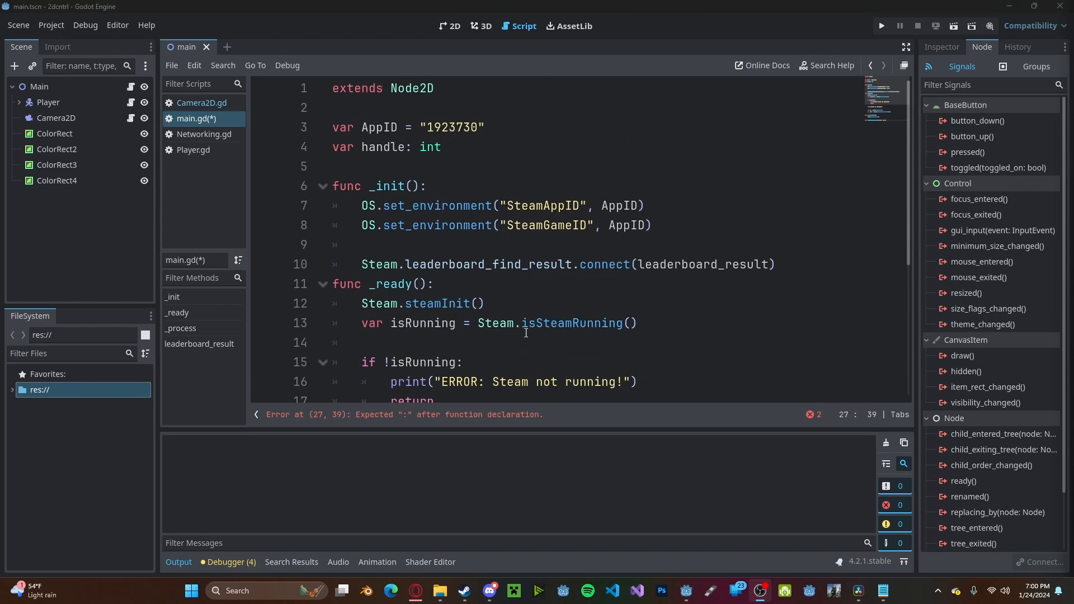
type("board_result(handle, found):")
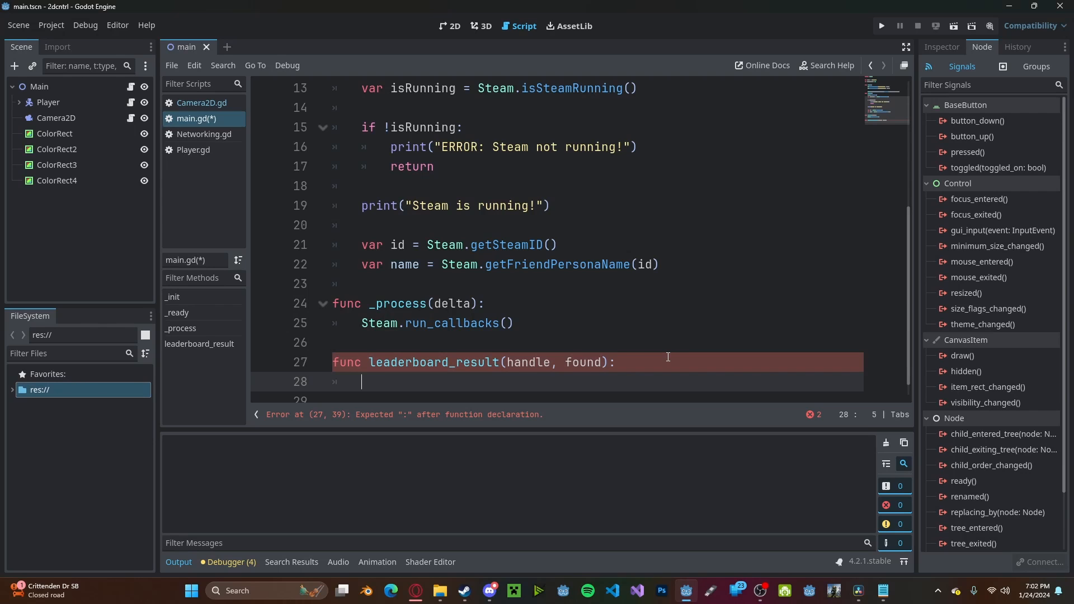
type("if found:")
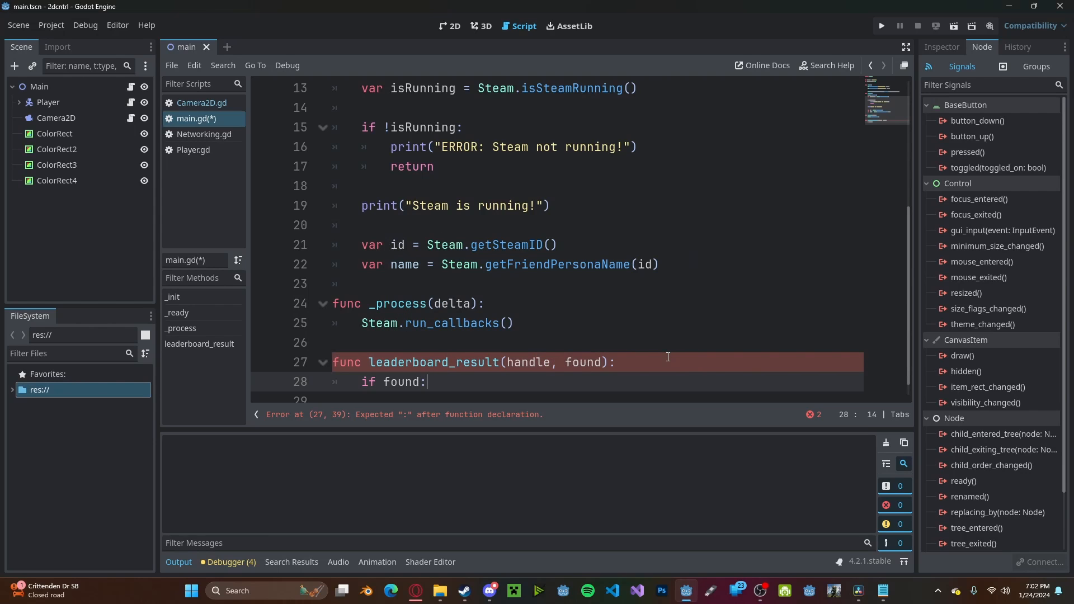
type("boardHandle = handle")
type("print(\"")
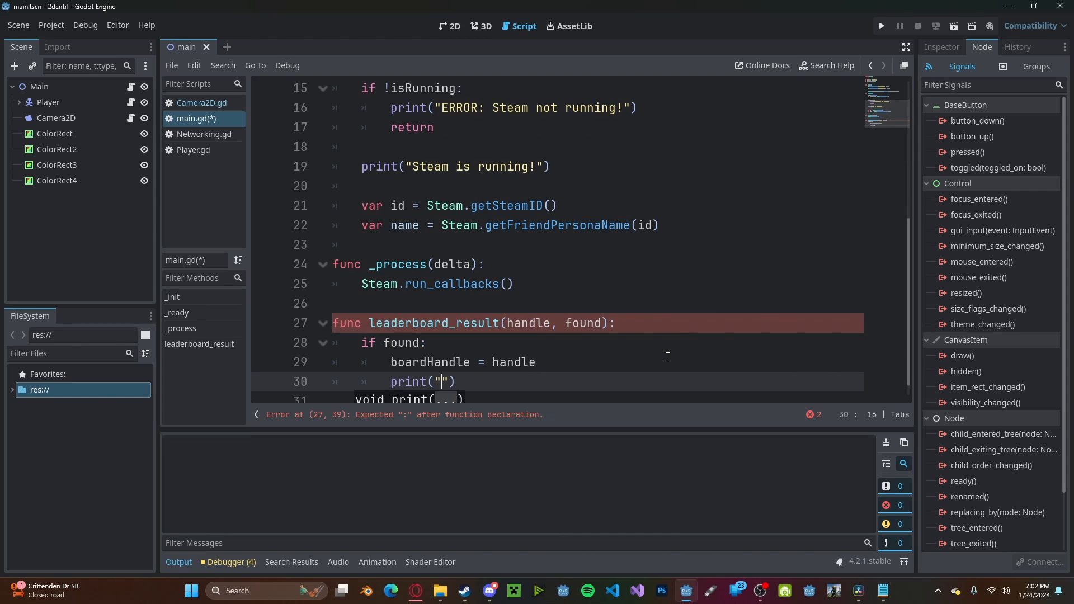
type("Leaderboard found!")
type("print(\"")
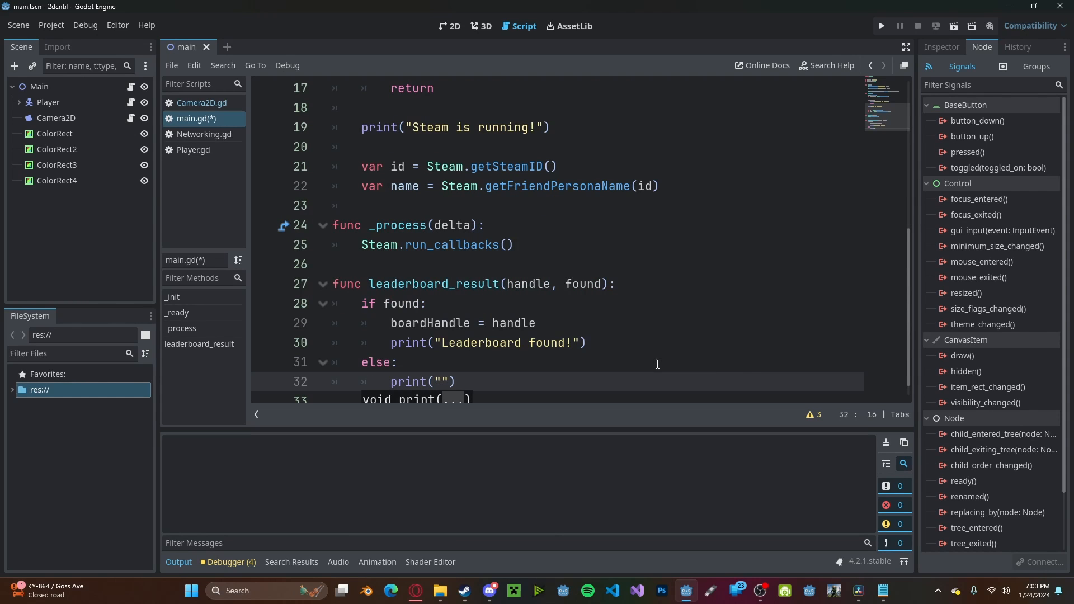
type("Leaderbo")
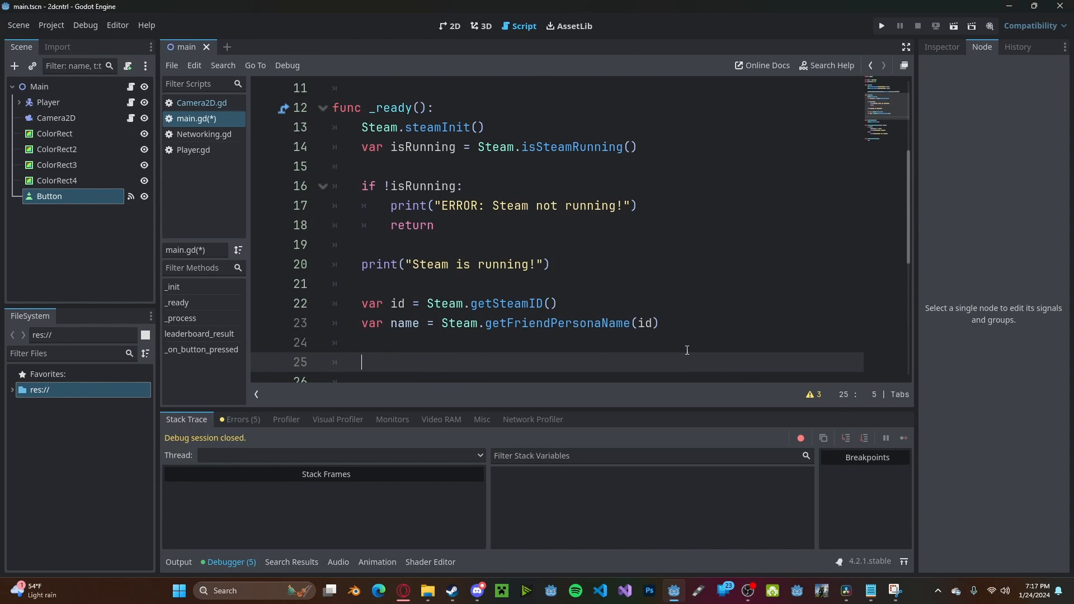
- Call Steam.findLeaderboard("Highscore") in _ready and return to the 2D scene view
type("Steam.findLeaderboard(\"")
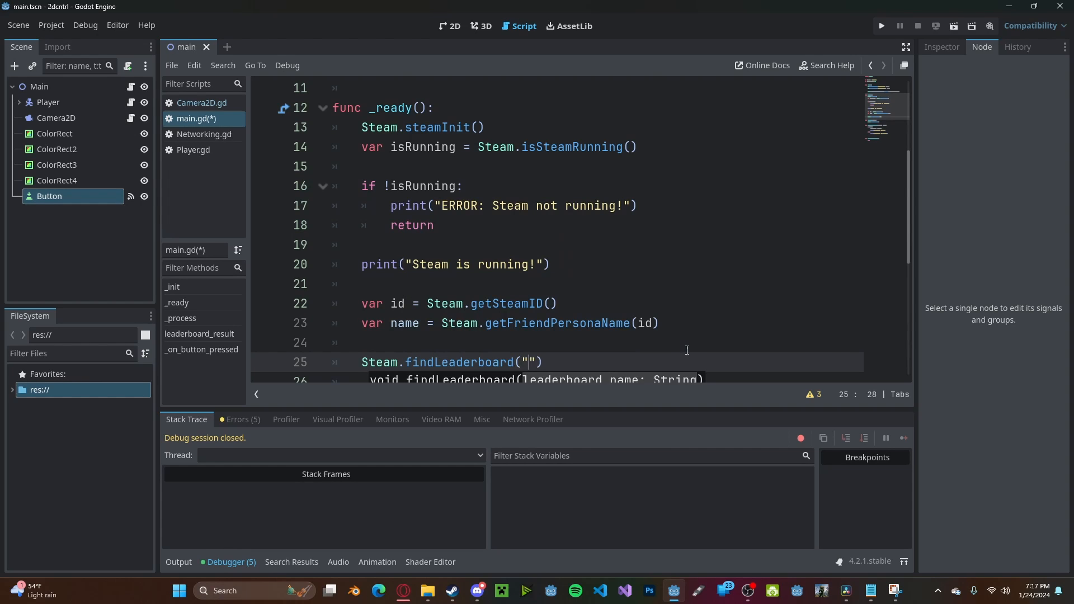
type("Highscore")
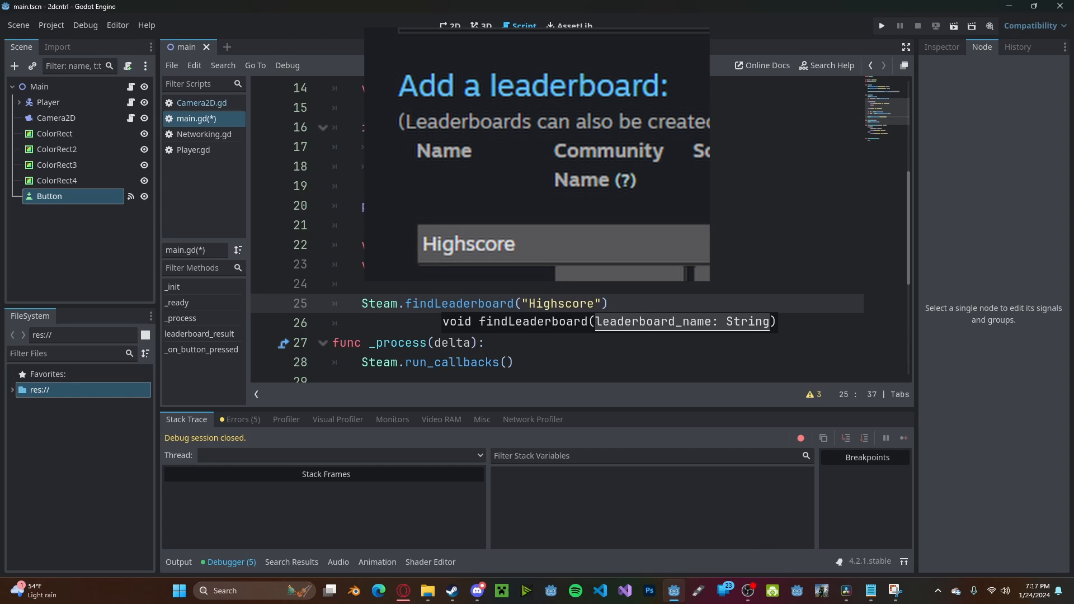
left_click(882, 26)
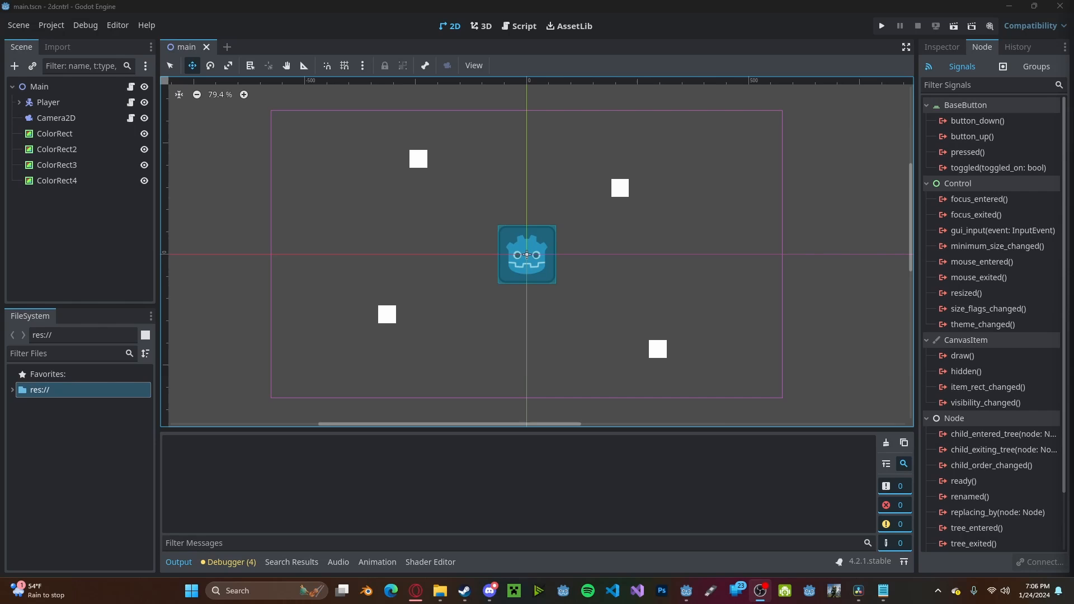
- Add a Button labelled 'Set Score' above the player and connect its pressed signal to main.gd
left_click(15, 66)
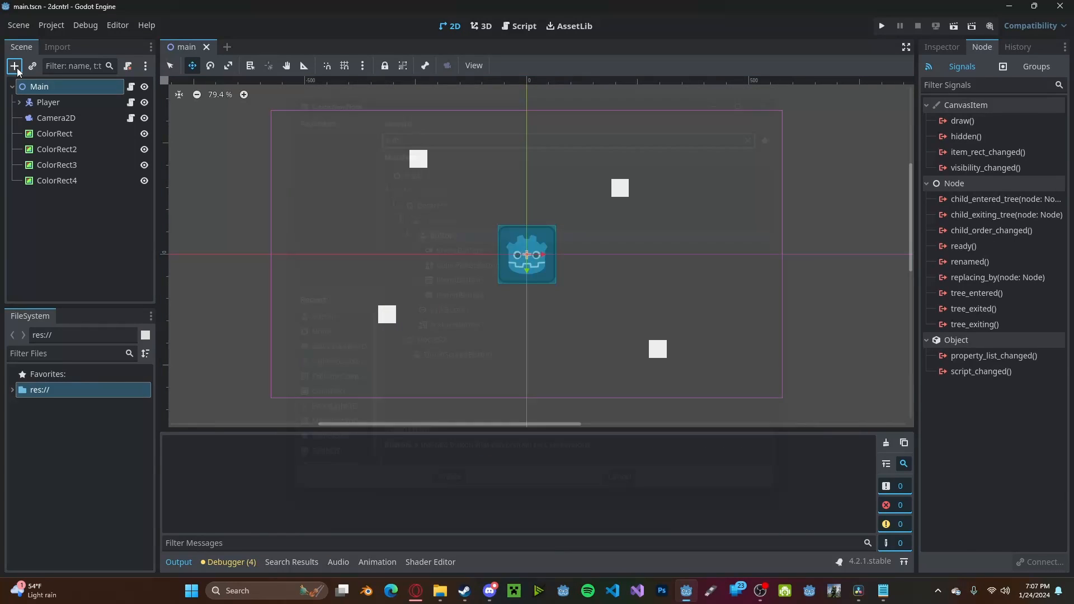
type("Set")
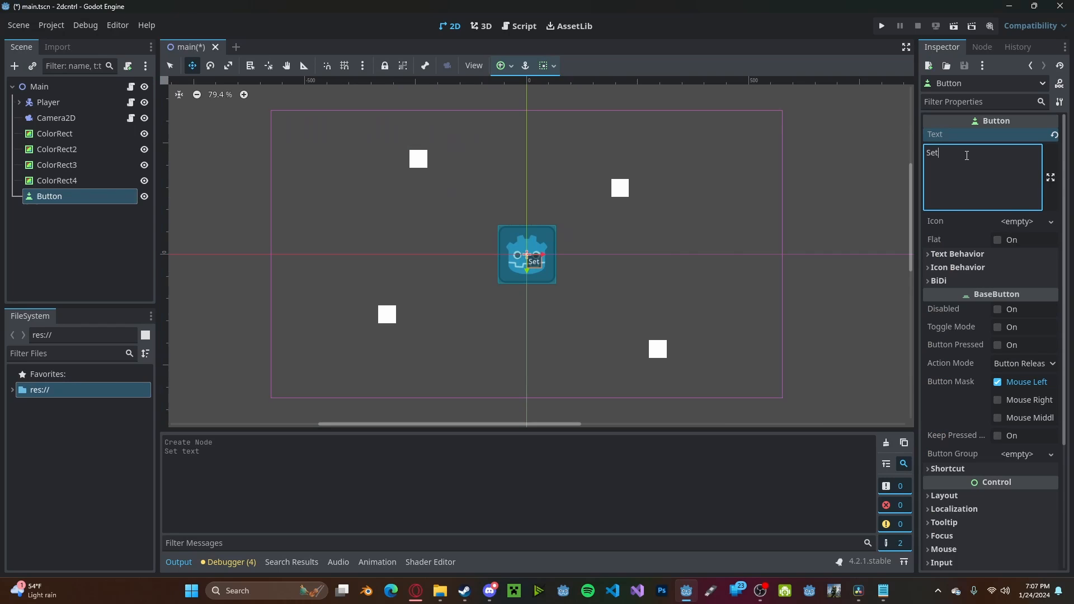
type("Score")
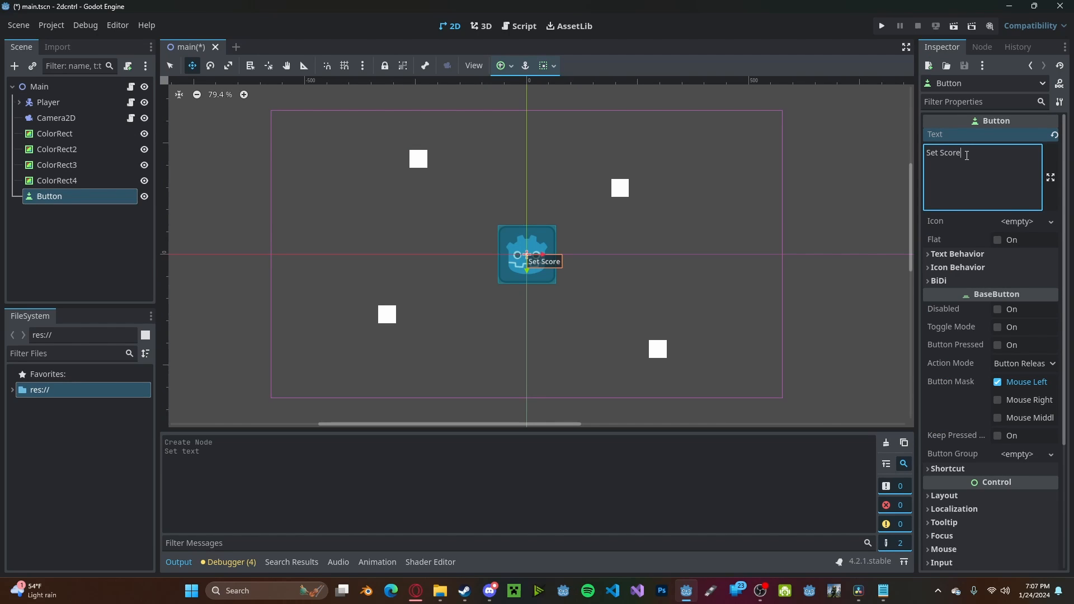
left_click_drag(525, 254, 493, 269)
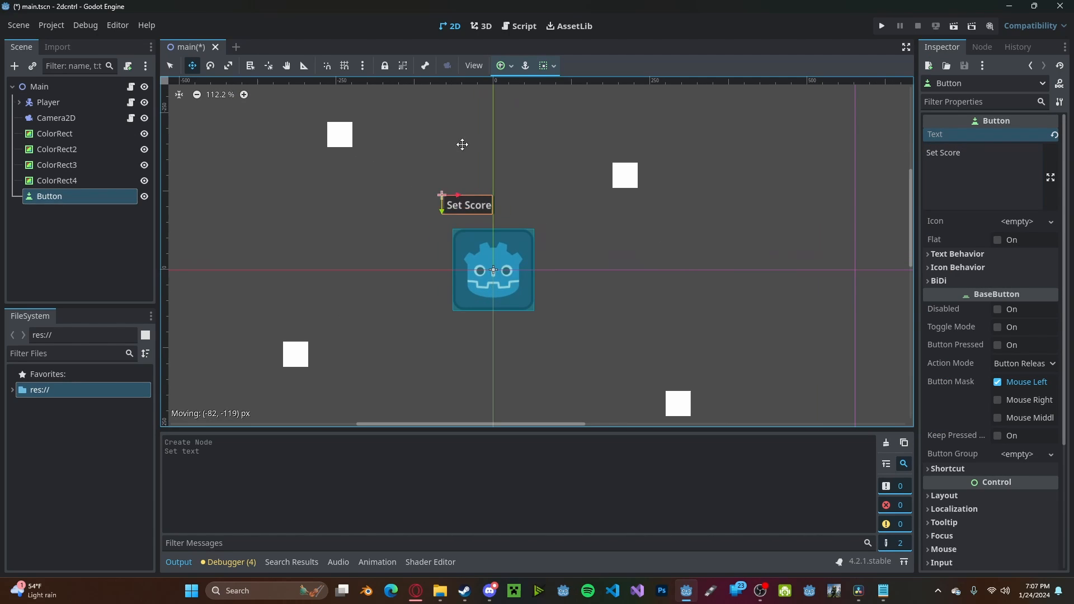
left_click(982, 47)
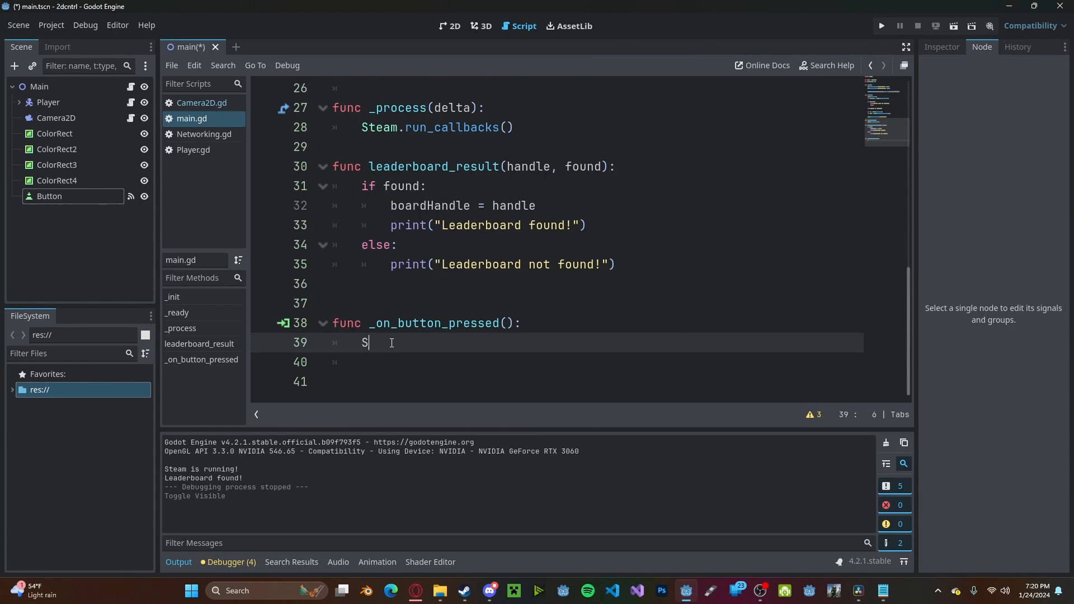
- Make _on_button_pressed call Steam.uploadLeaderboardScore(1027)
type("team.uploadLeaderboardScore(")
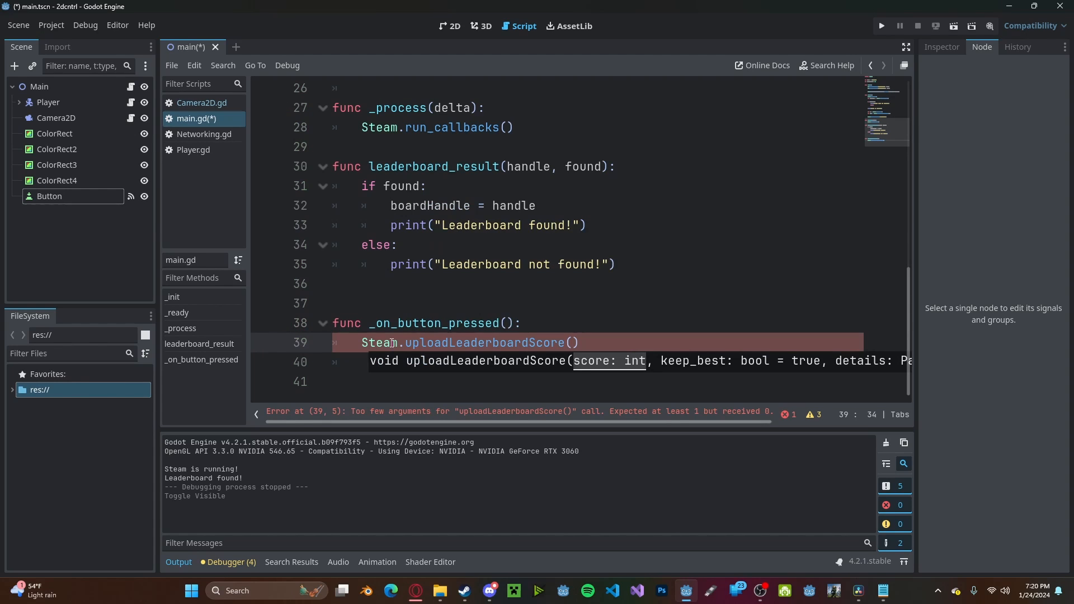
type("1027,")
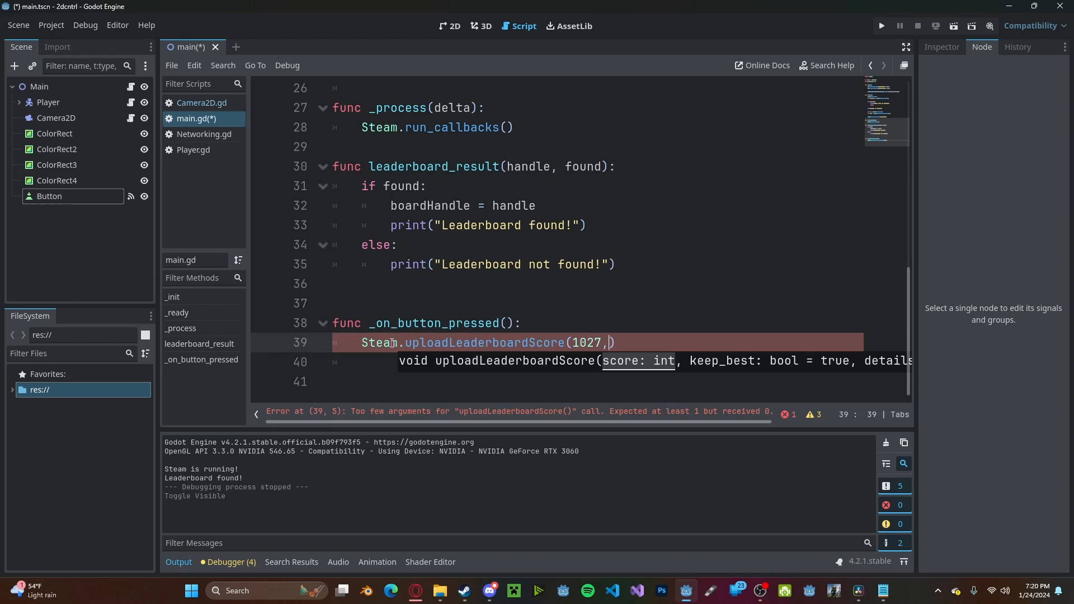
left_click(881, 26)
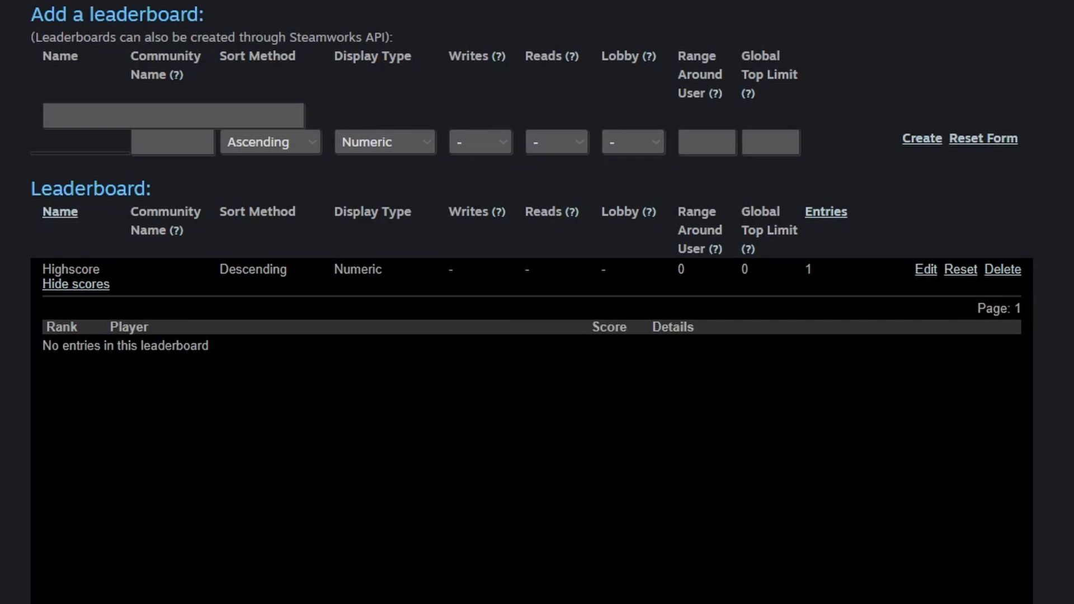
- Refresh the Highscore score list, now showing a rank-1 entry of 1,027
left_click(75, 283)
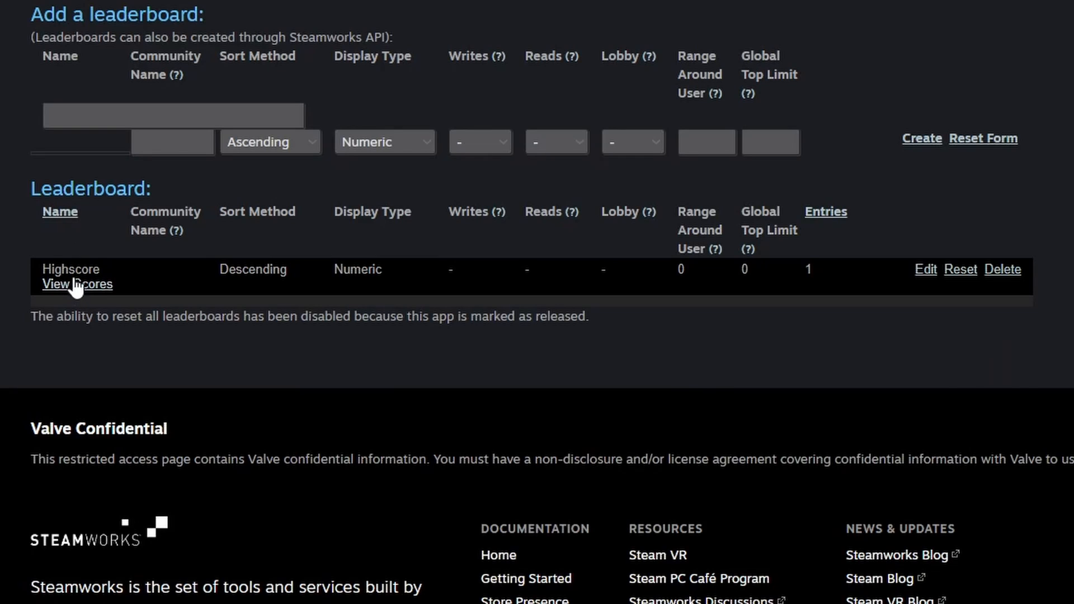
left_click(76, 283)
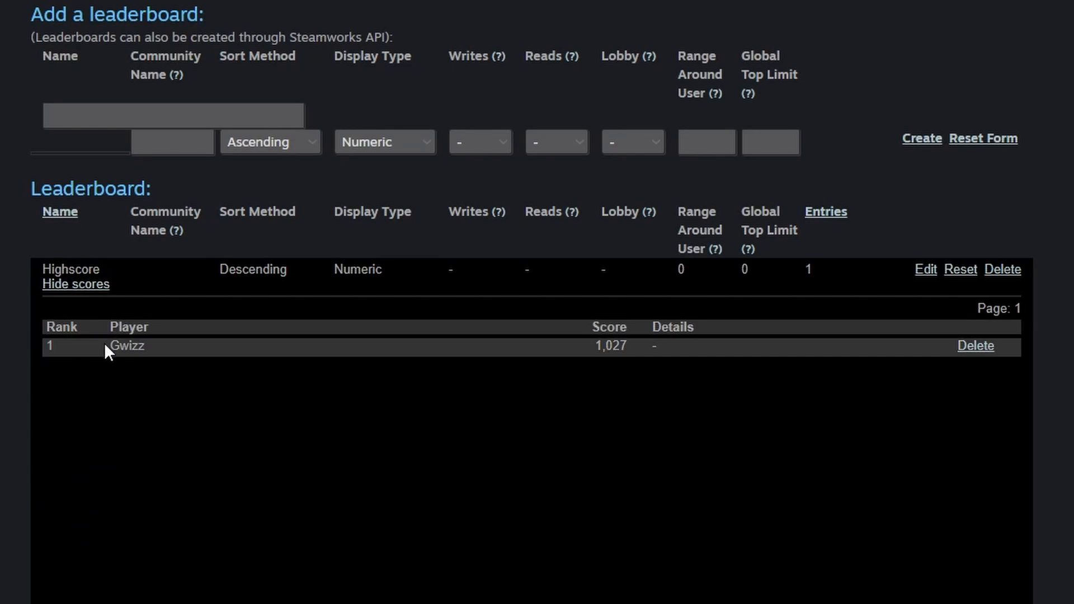
mouse_move(585, 539)
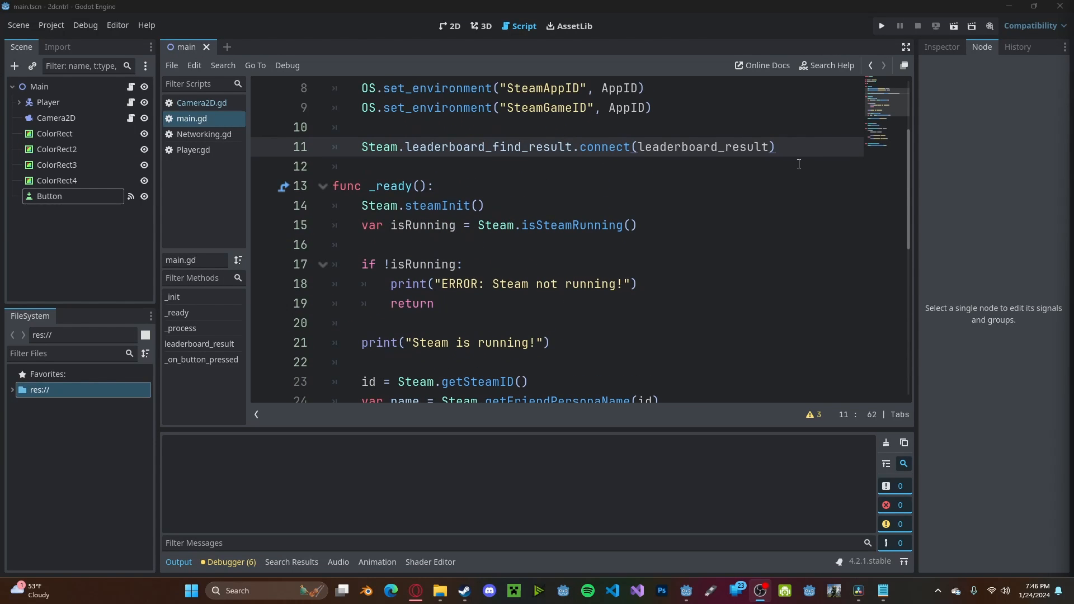
- Connect Steam.leaderboard_scores_downloaded to leaderboard_scores in _init
type("S")
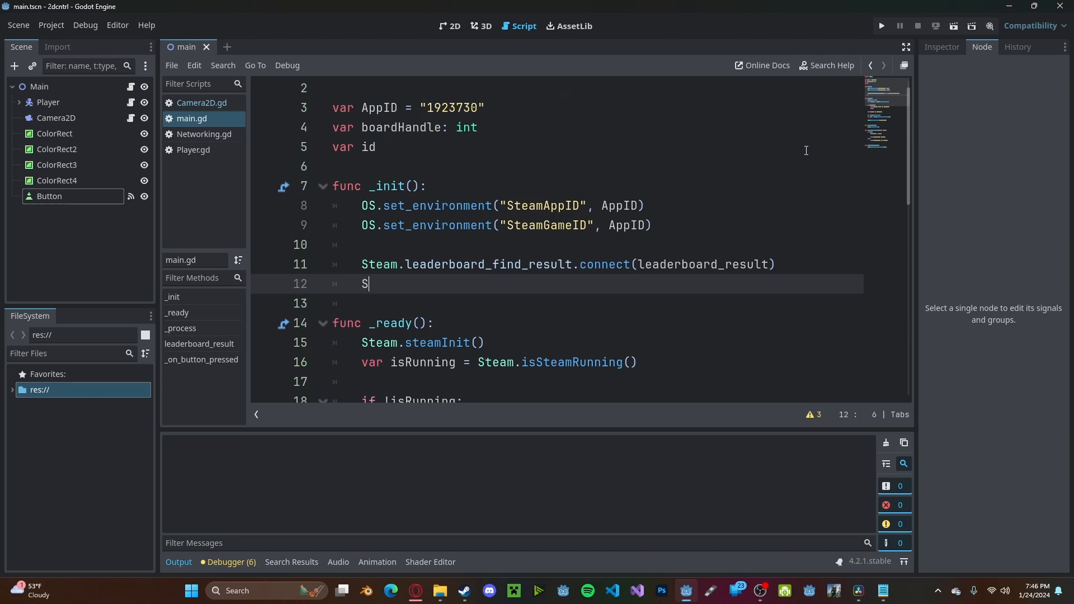
type("team.leaderboard_scores_downloaded")
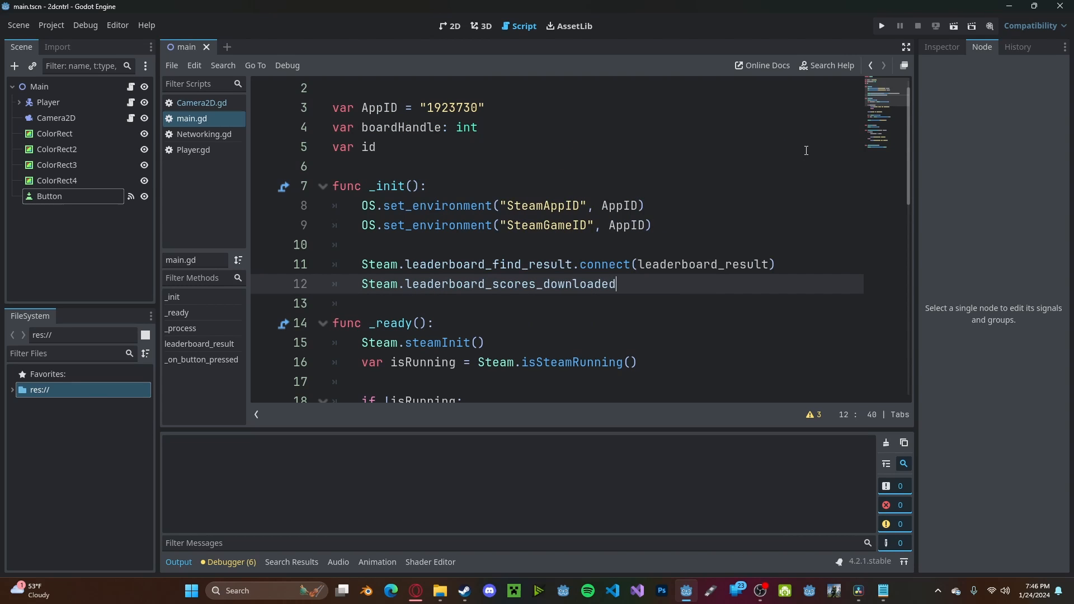
type(".cone")
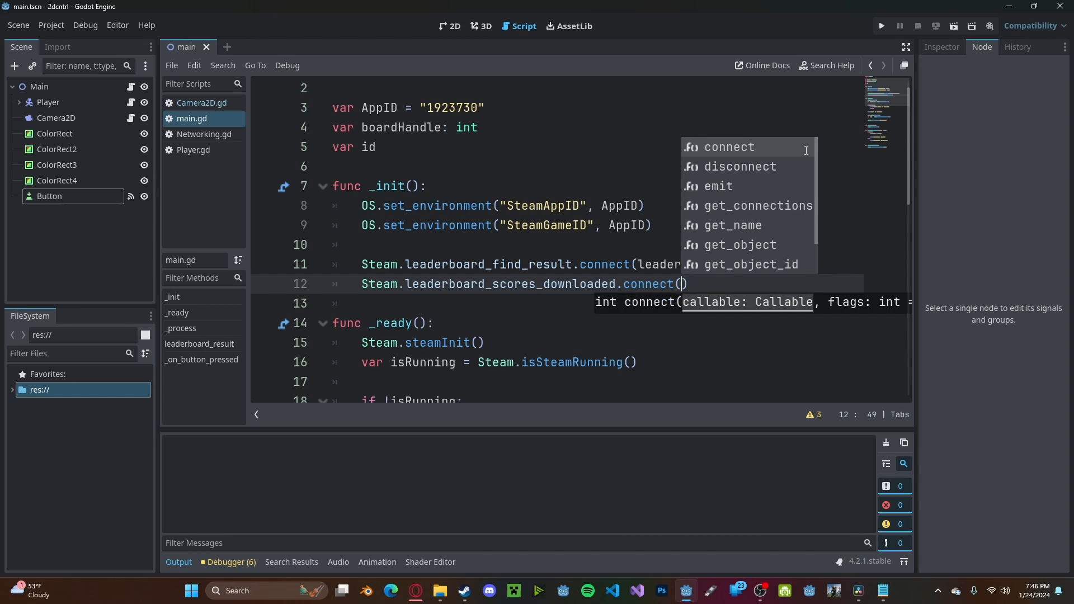
type("leaderboar")
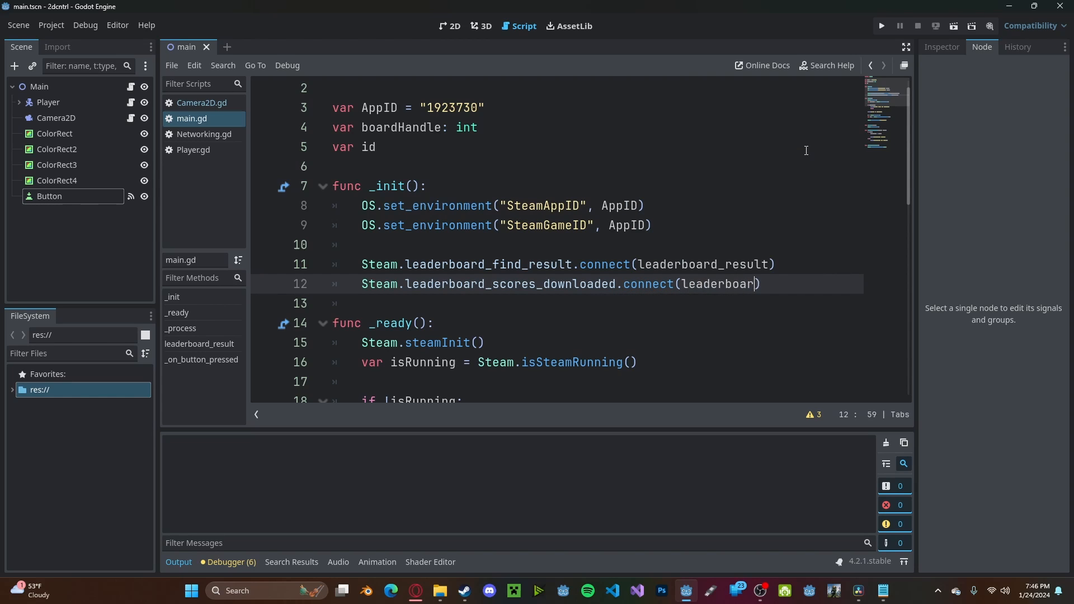
type("d_scores")
type("func")
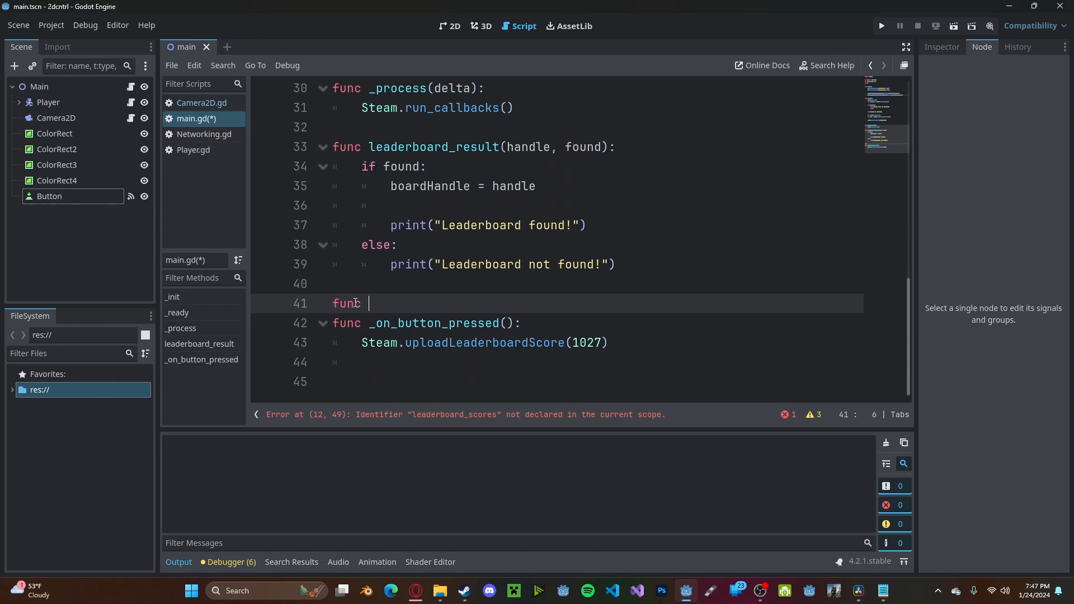
- Declare func leaderboard_scores(message, handle, result) above _on_button_pressed
type("leaderboard_scores()")
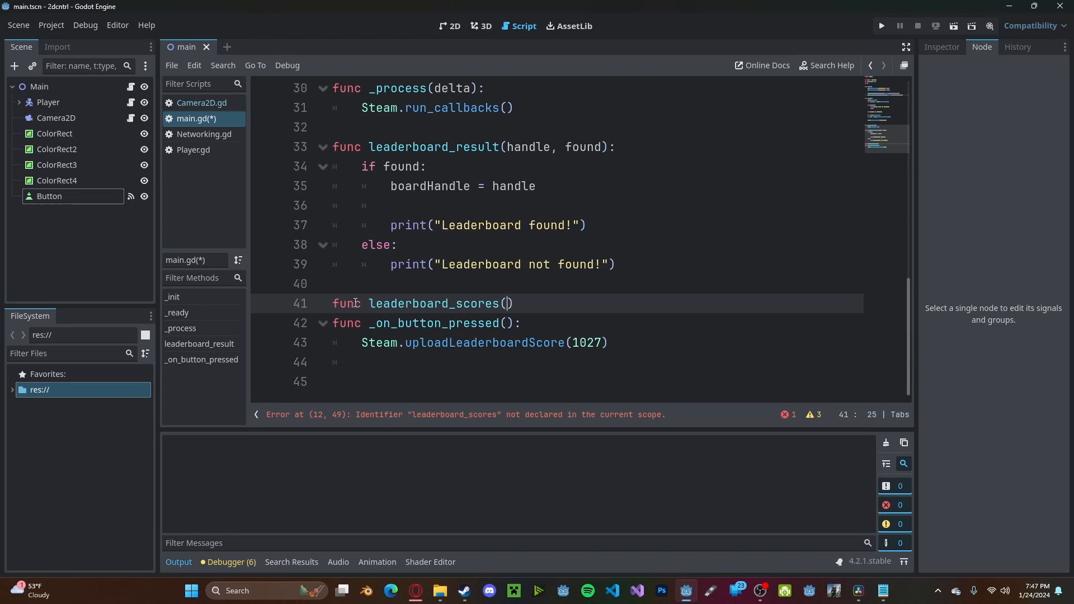
type("message, h")
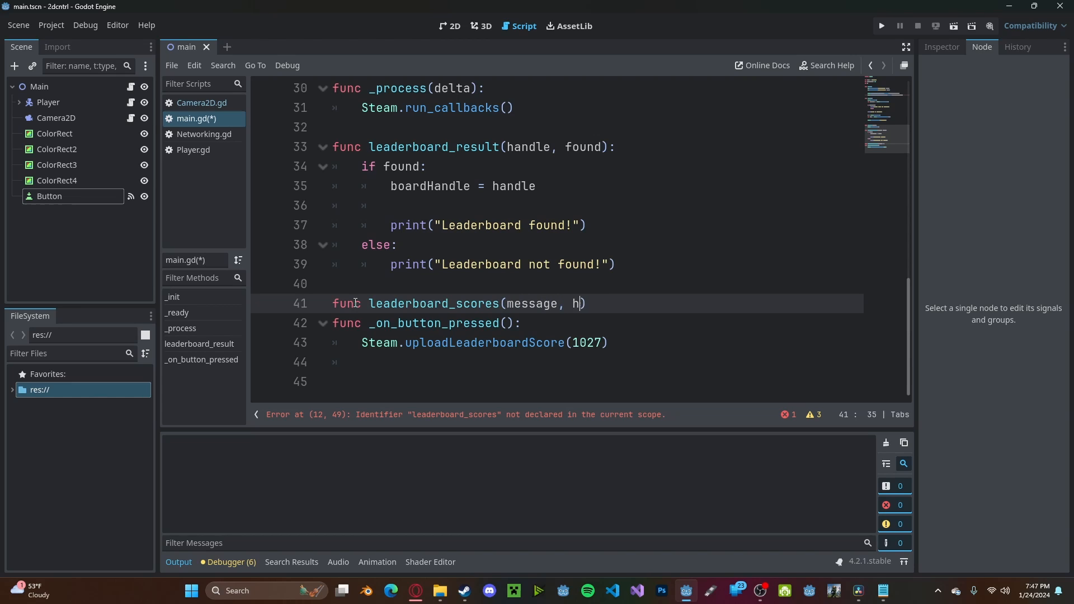
type("andle,")
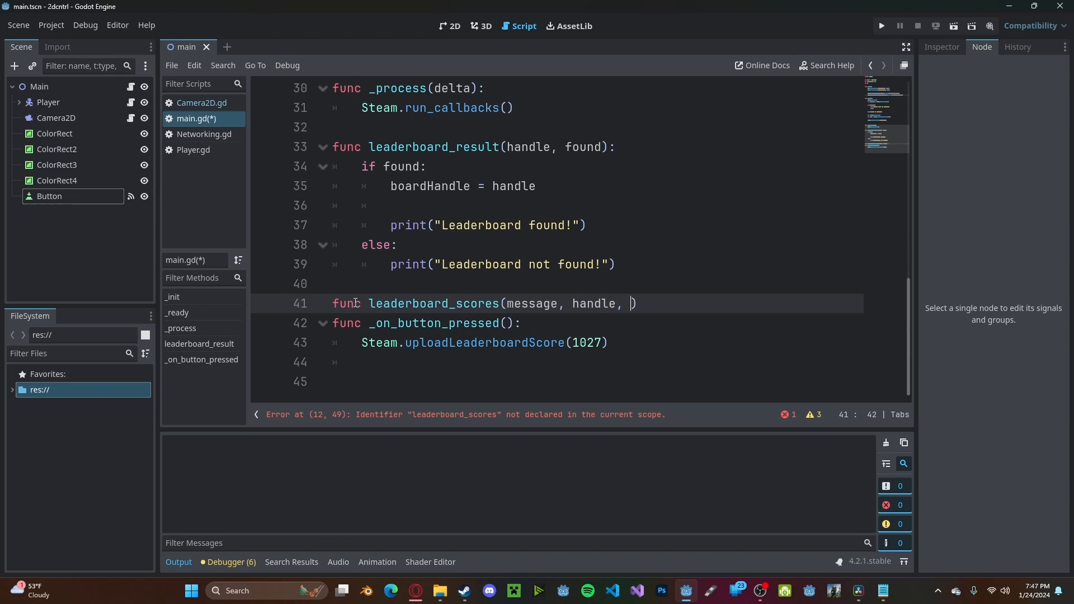
type("result")
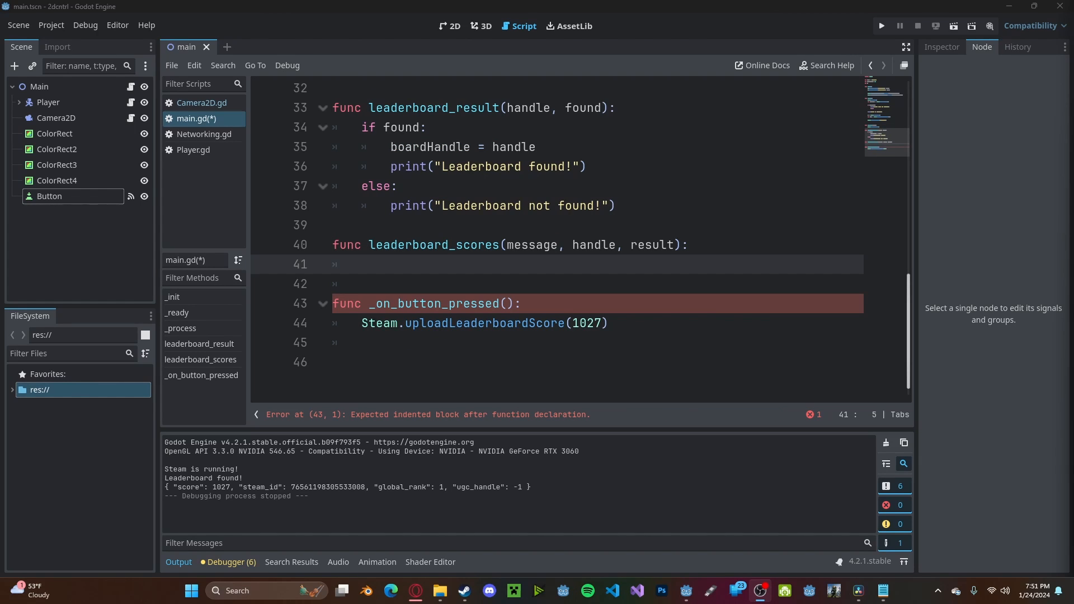
- Loop 'for r in result' and get username via Steam.getFriendPersonaName(r["steam_id"])
type("for")
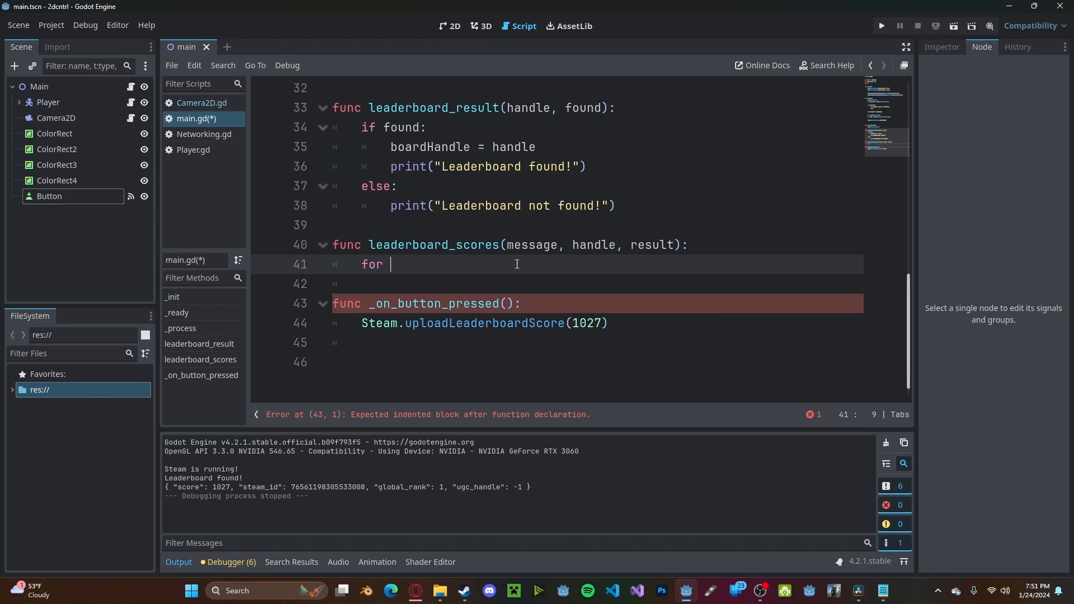
type("r in result:")
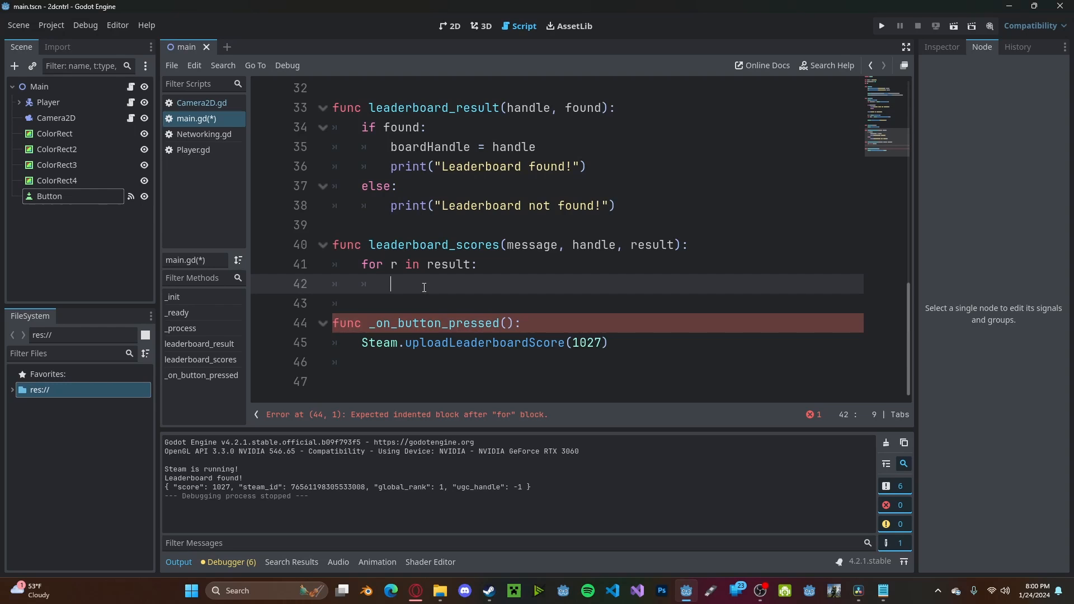
type("v")
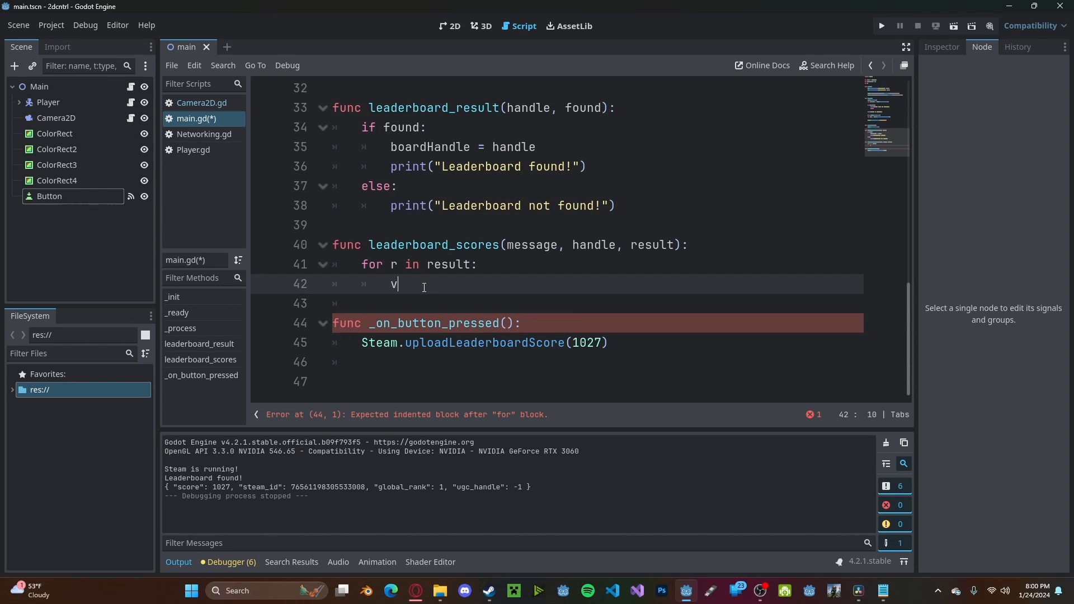
type("ar")
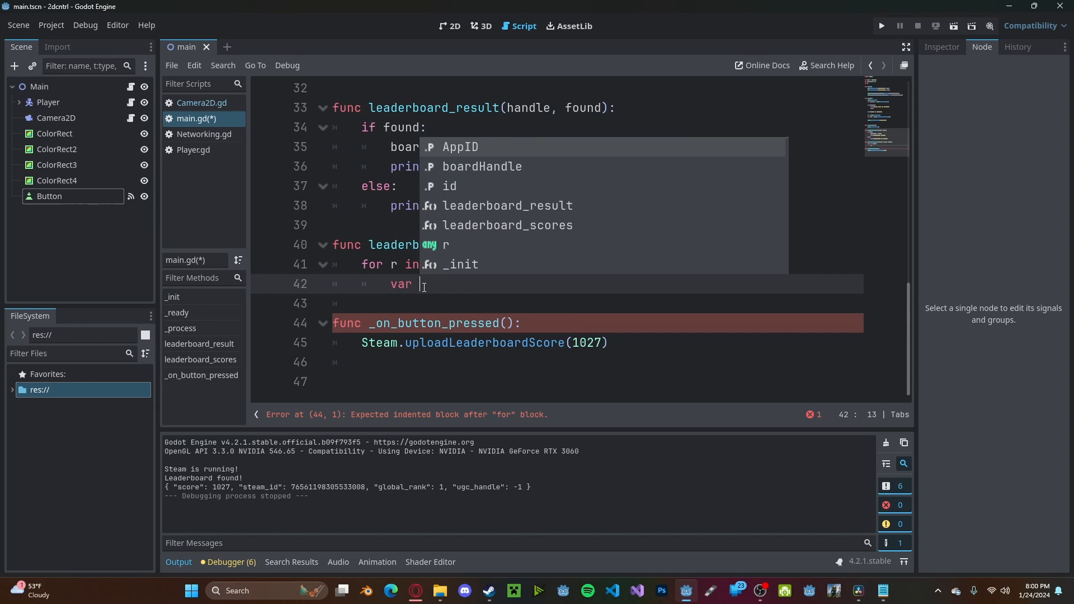
type("name =")
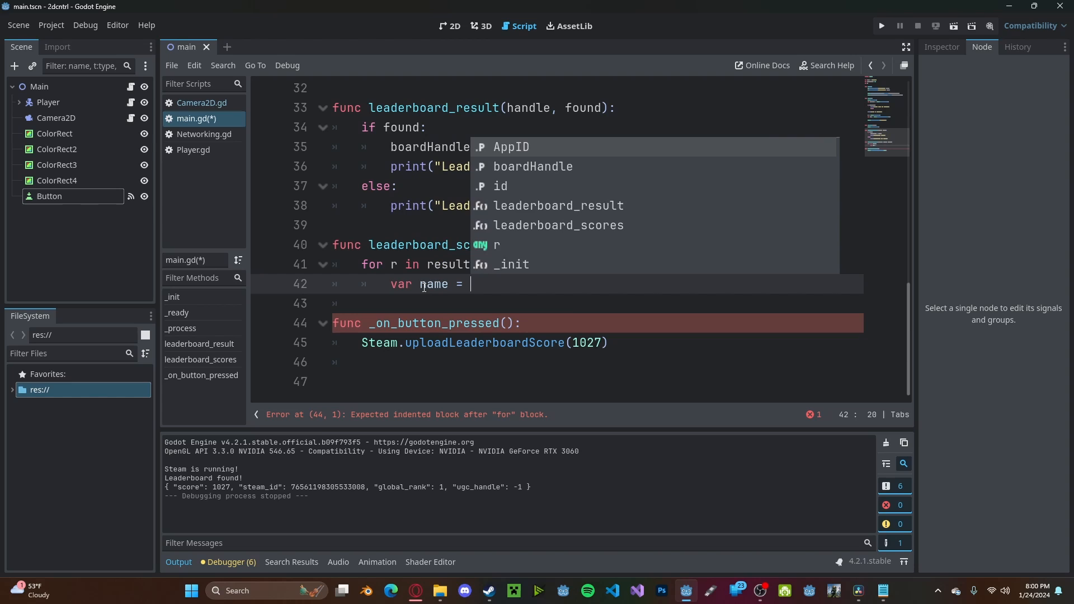
type("Steam.get")
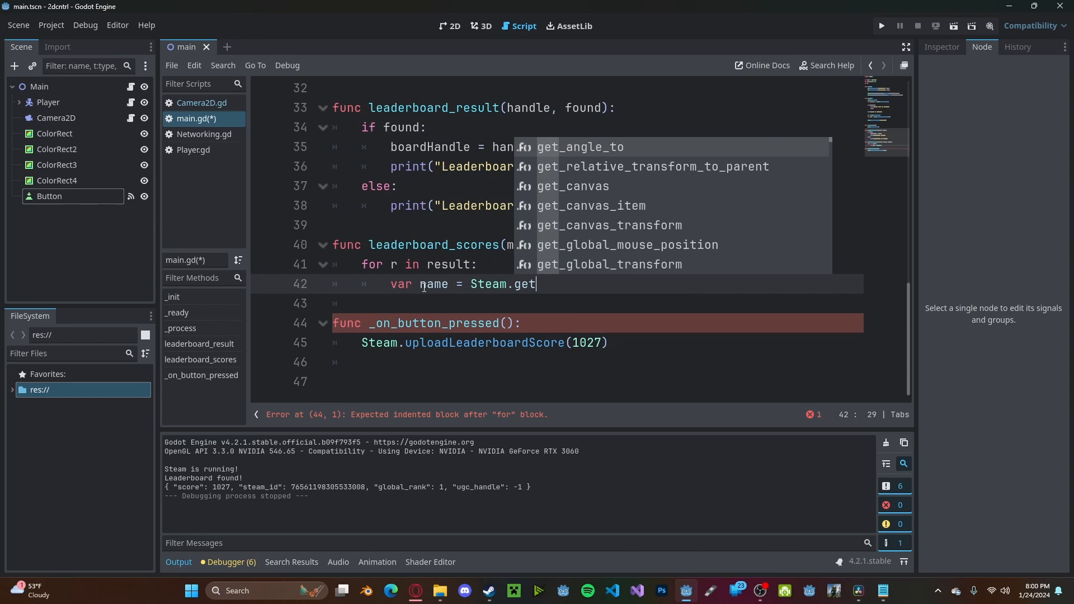
type("friendPersonaName(r[\"")
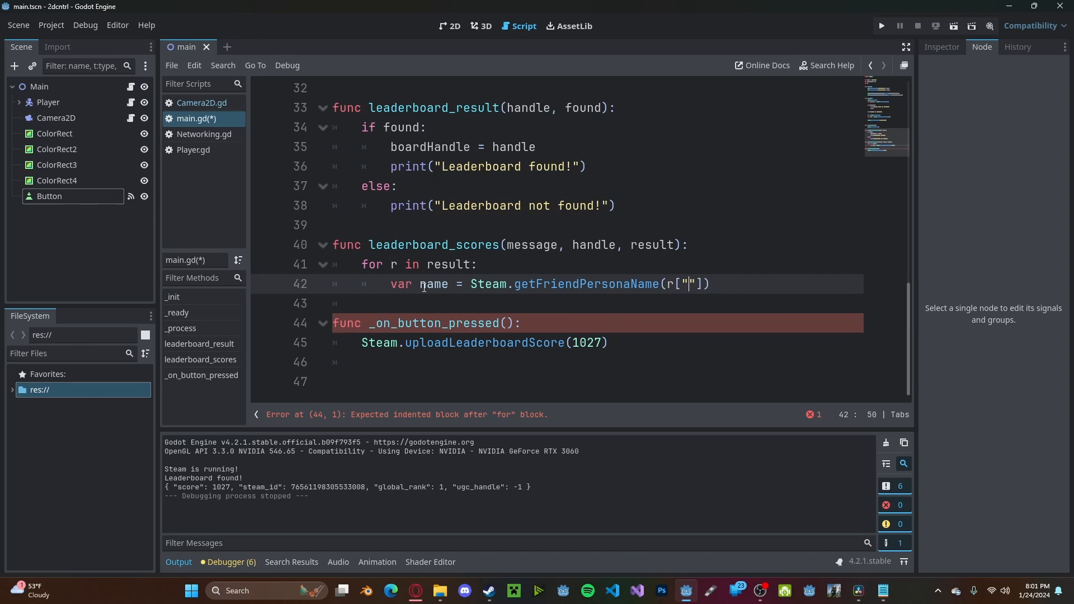
type("steam_id")
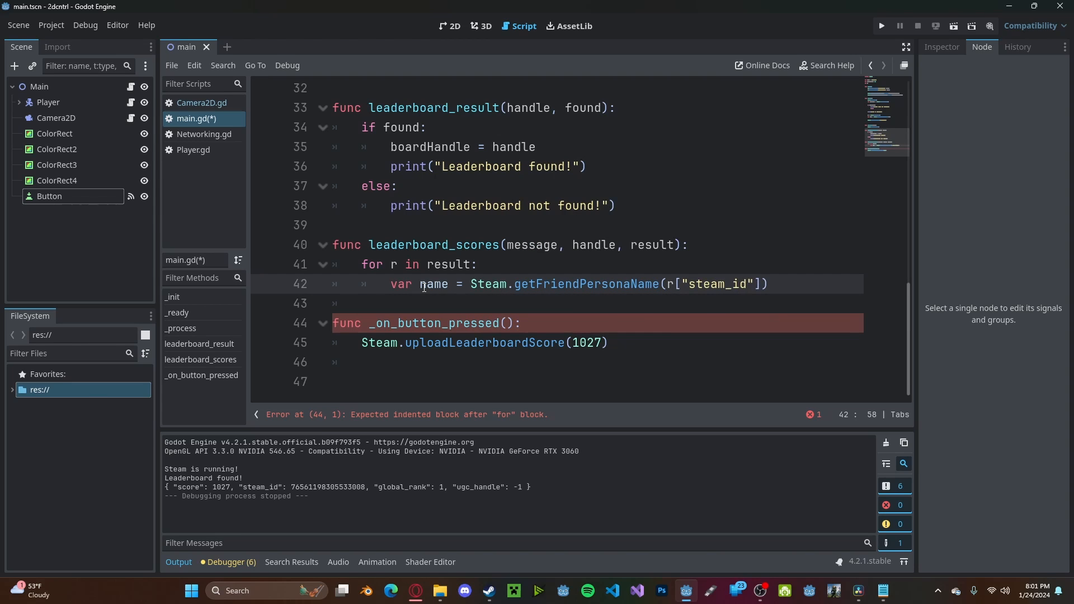
- Read var score = r["score"] and print(username, " ", score) for each entry
type("var score")
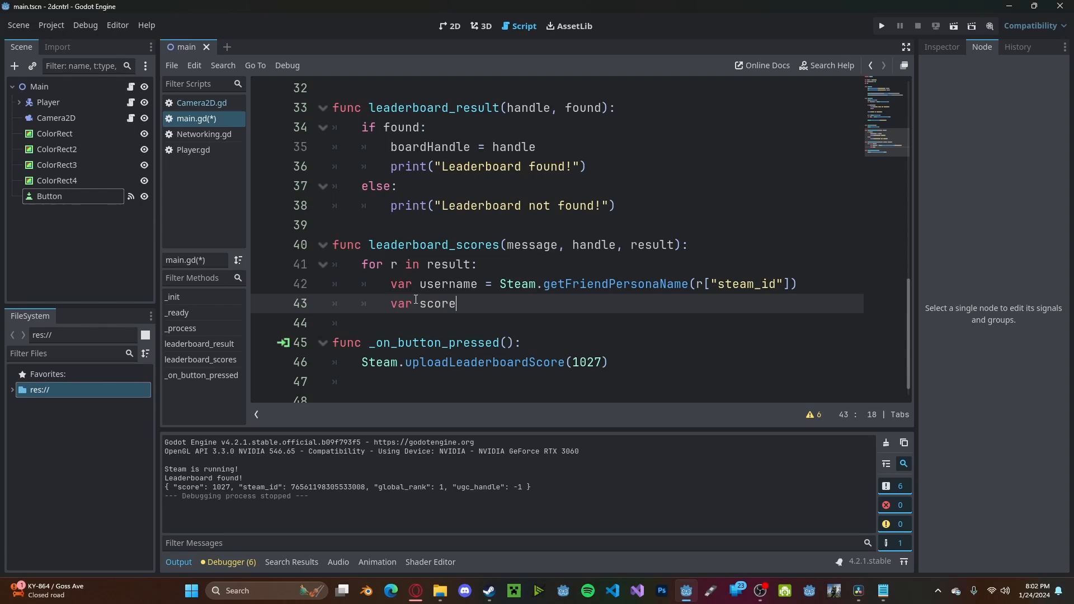
type("= r[]")
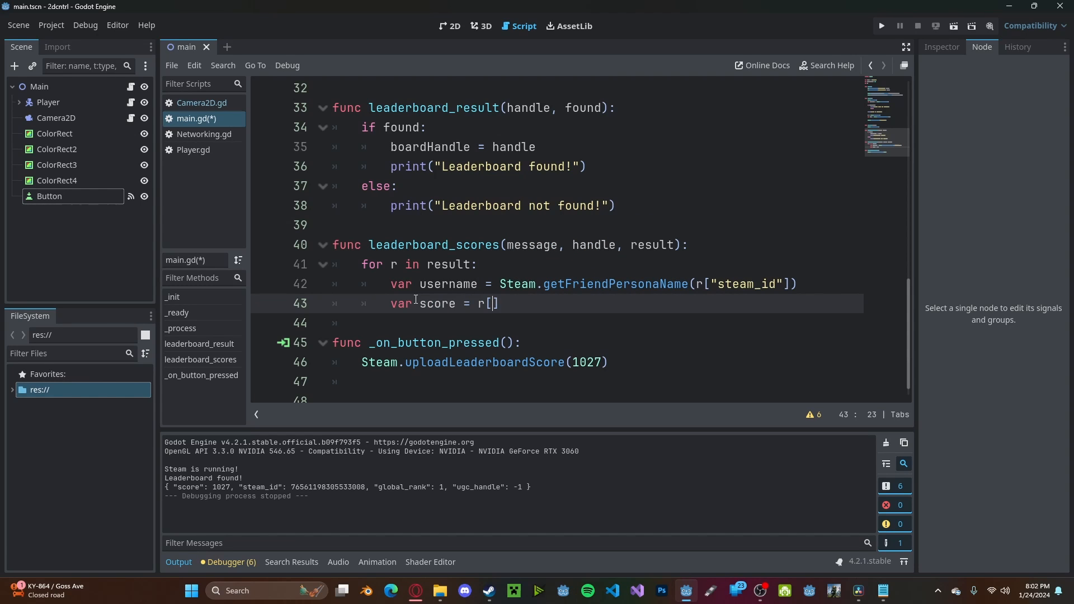
type("\"score\"")
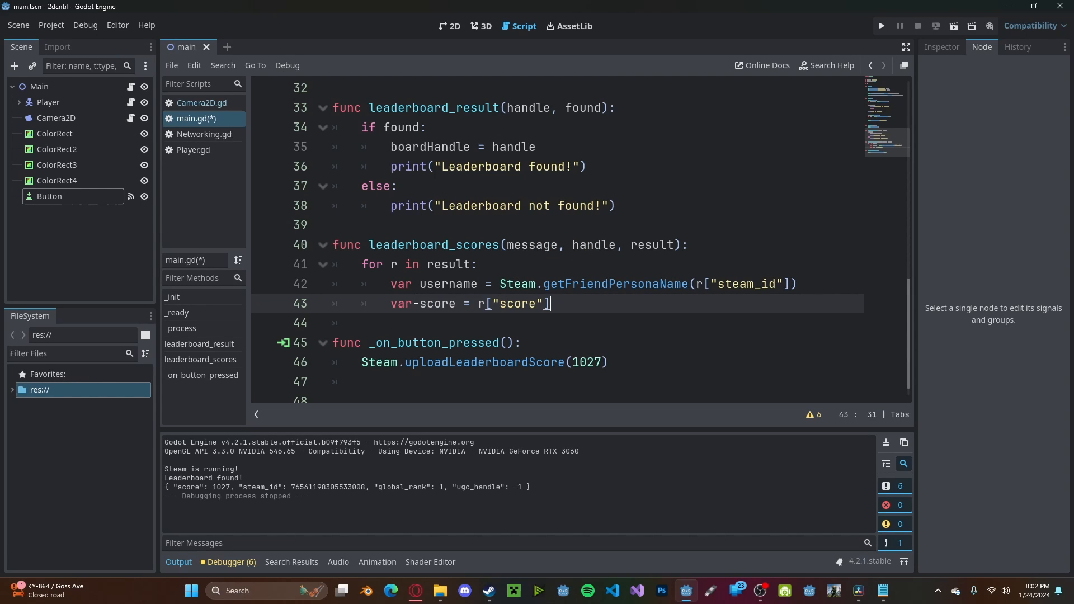
type("print(username,\"")
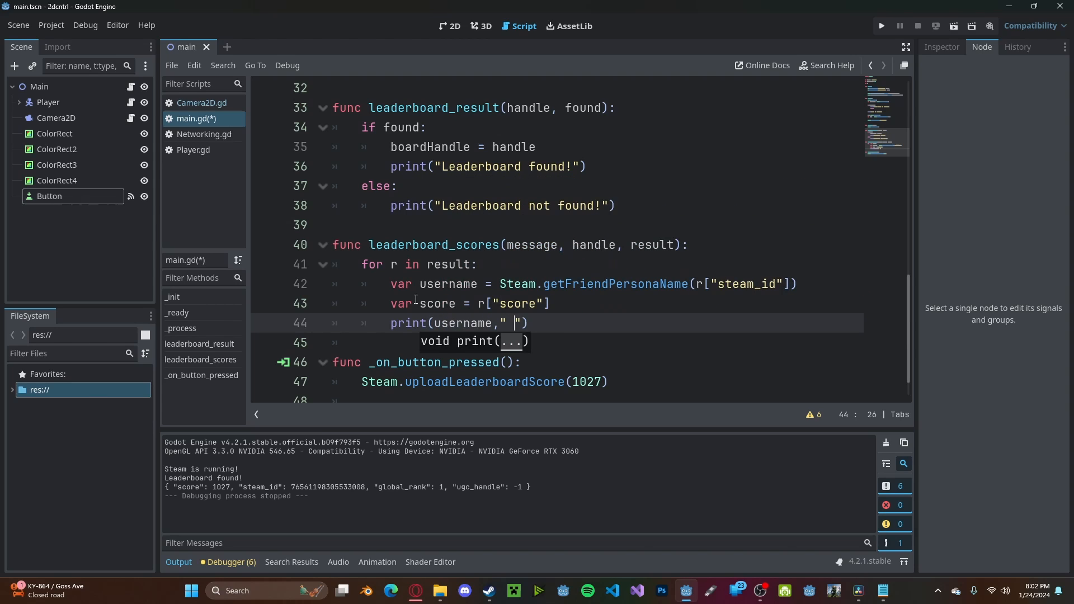
type(",score")
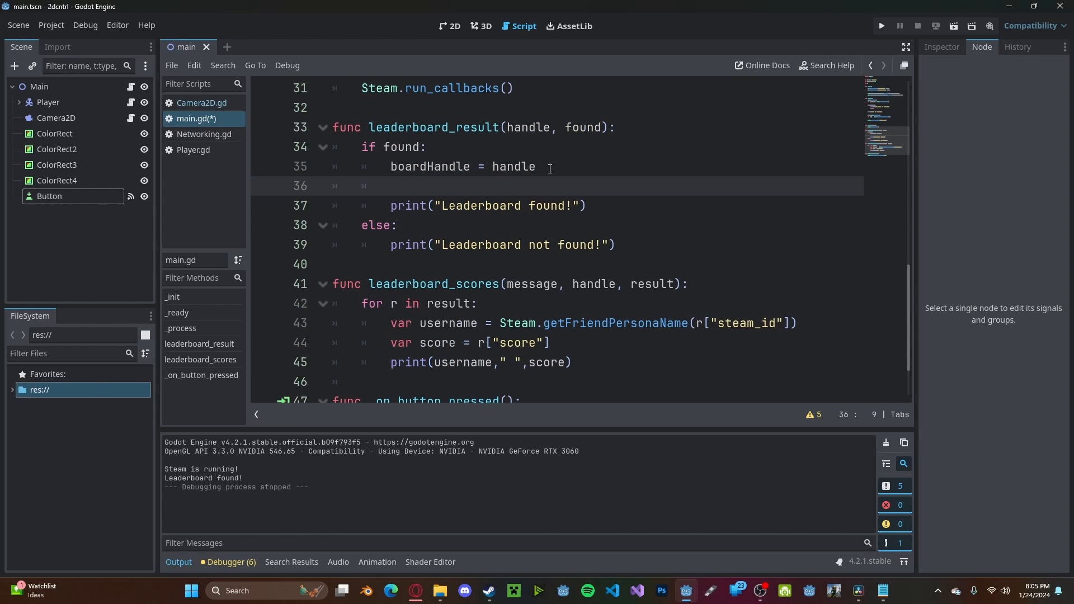
- Add Steam.downloadLeaderboardEntries(1,10) under boardHandle = handle and run, printing 'Gwizz 1027'
type("Steam.downloadLeaderboardEntries(")
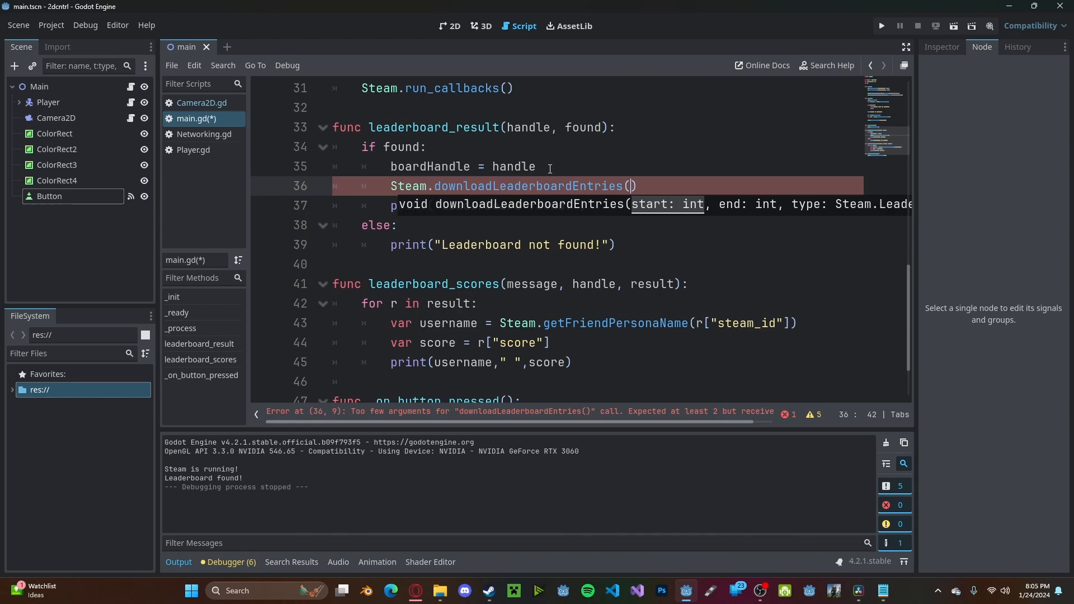
type("1,10")
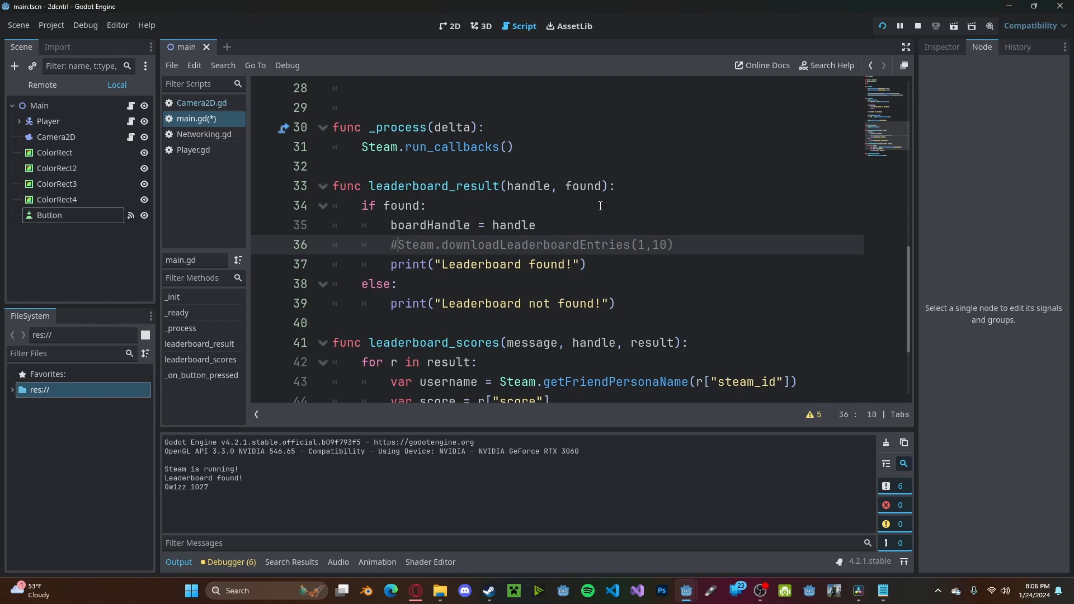
- Add Steam.downloadLeaderboardEntriesForUsers([id]) above the commented ranged download and relaunch the game
type("Steam")
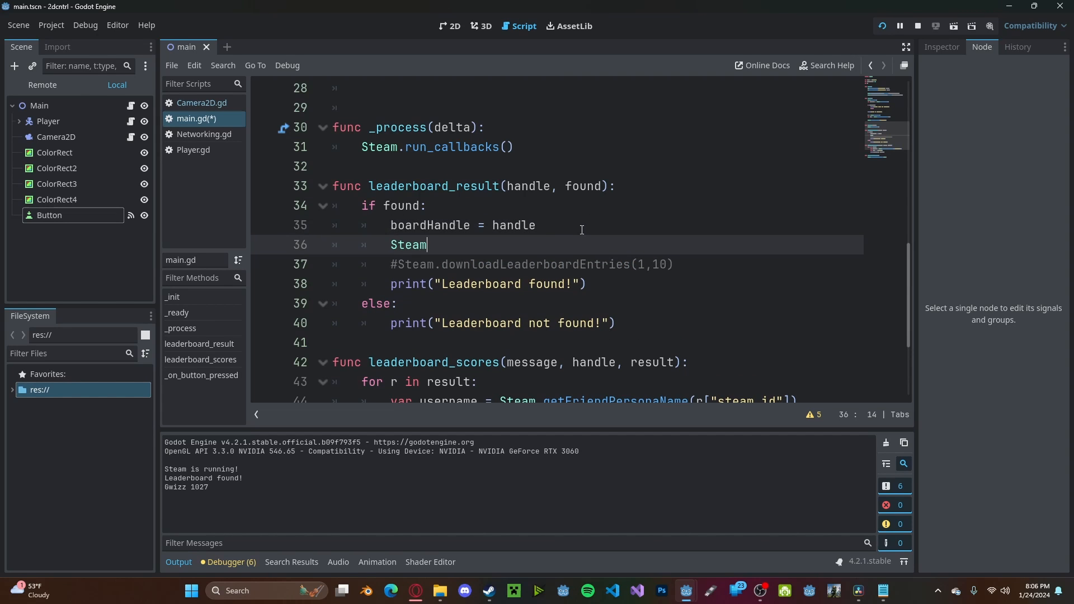
type(".downloadLeaderboardEntriesForUsers(")
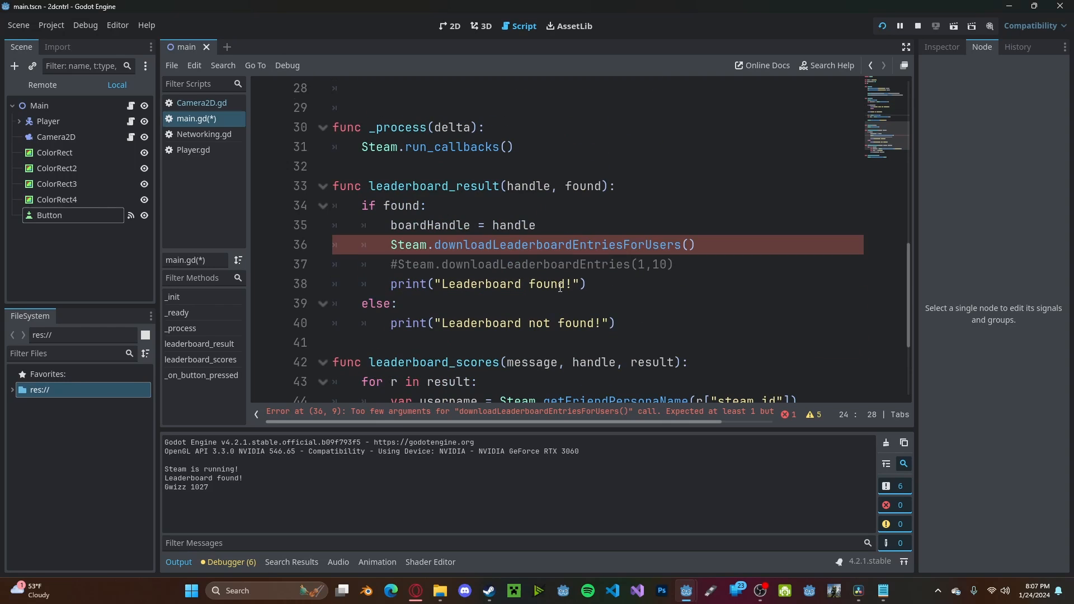
type("[]")
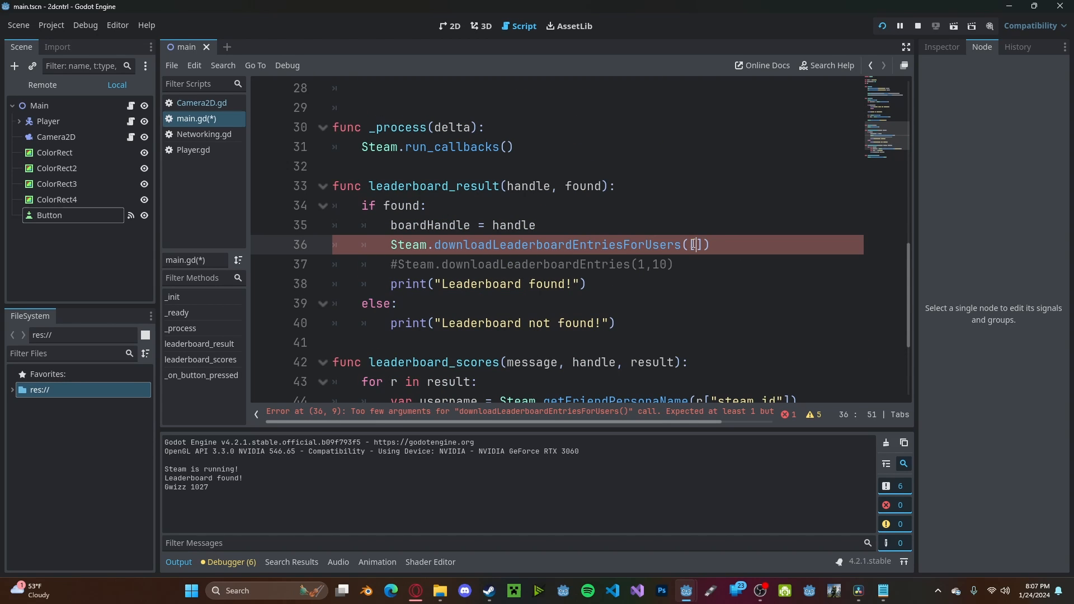
type("id")
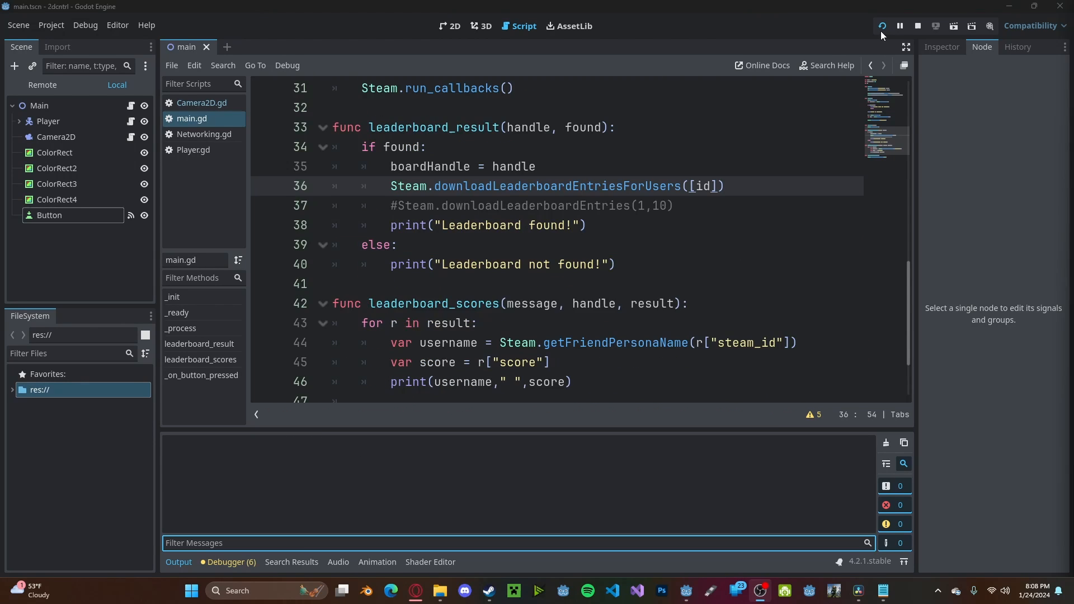
left_click(882, 26)
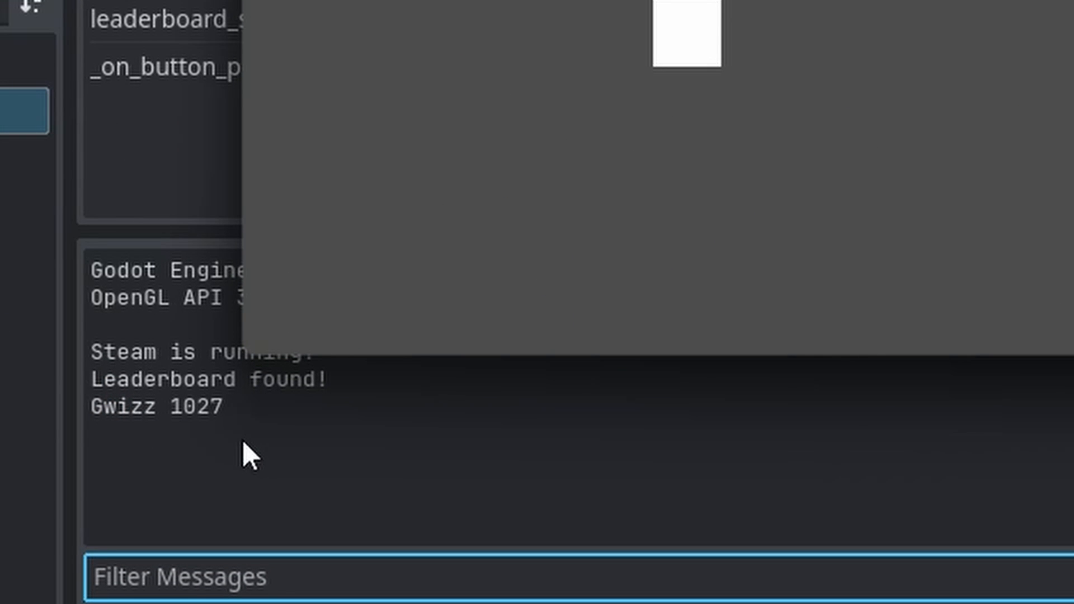
mouse_move(276, 492)
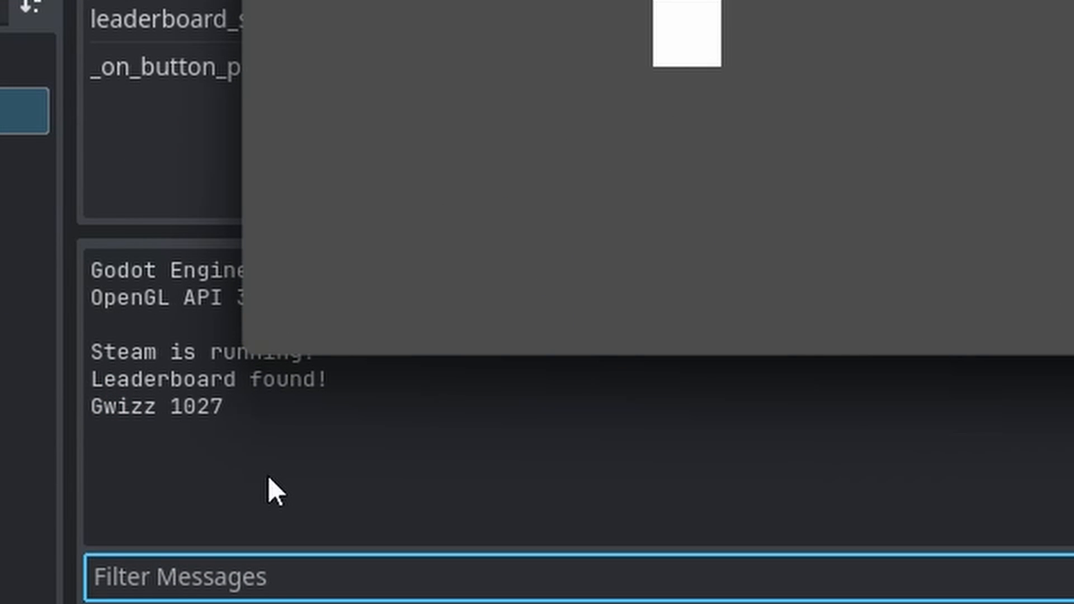